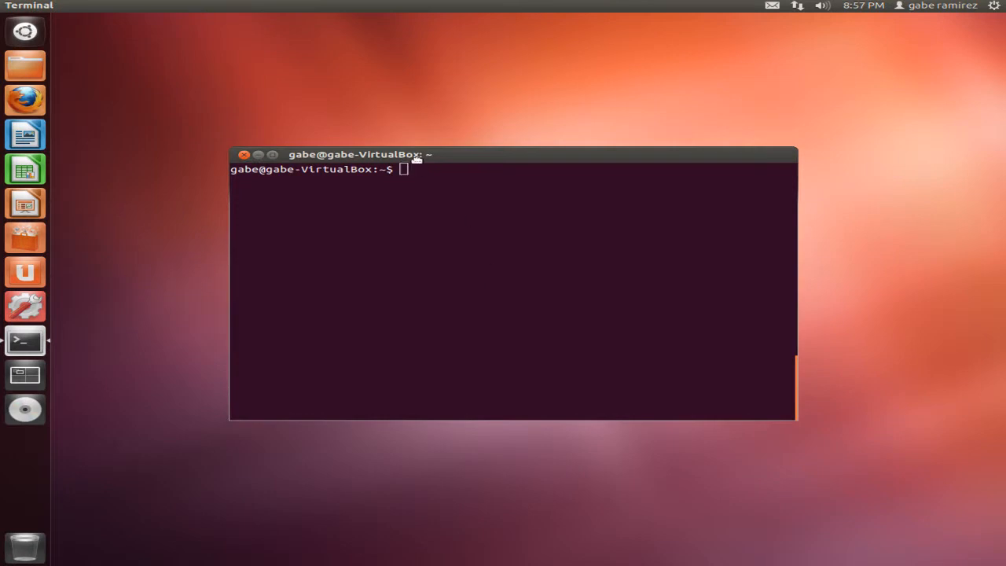
{"action": "mouse_move", "coordinate": [462, 164]}
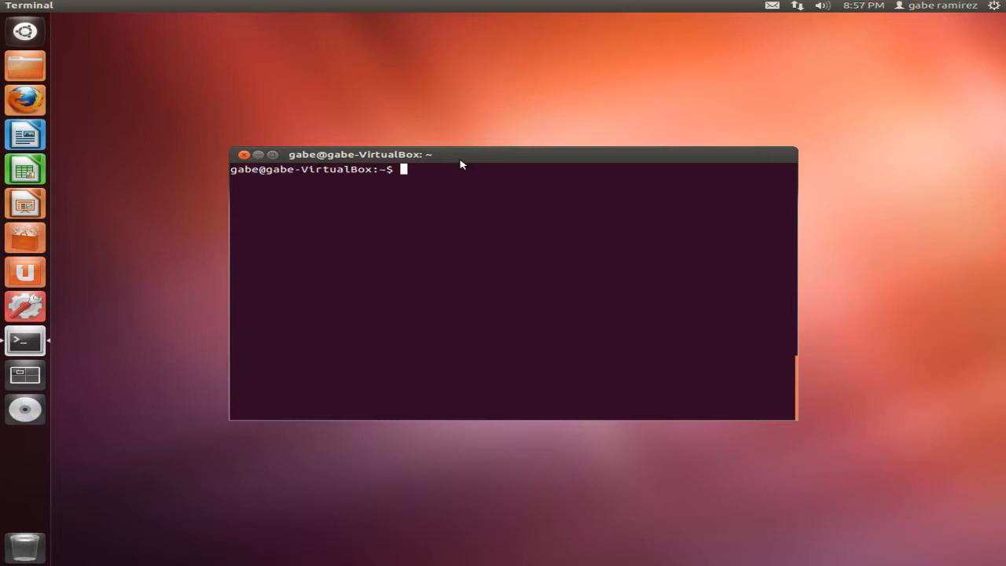
{"action": "mouse_move", "coordinate": [479, 200]}
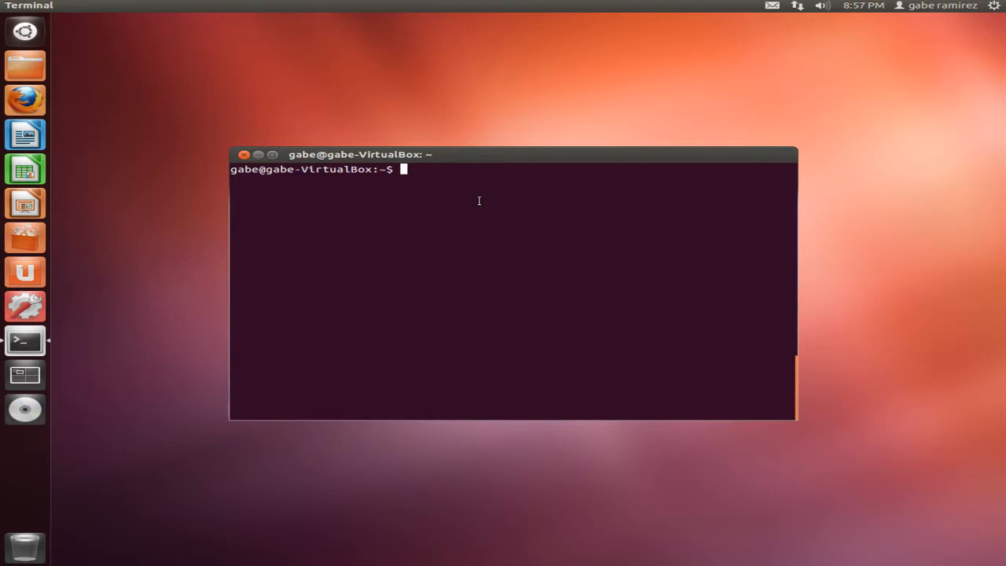
{"action": "mouse_move", "coordinate": [473, 212]}
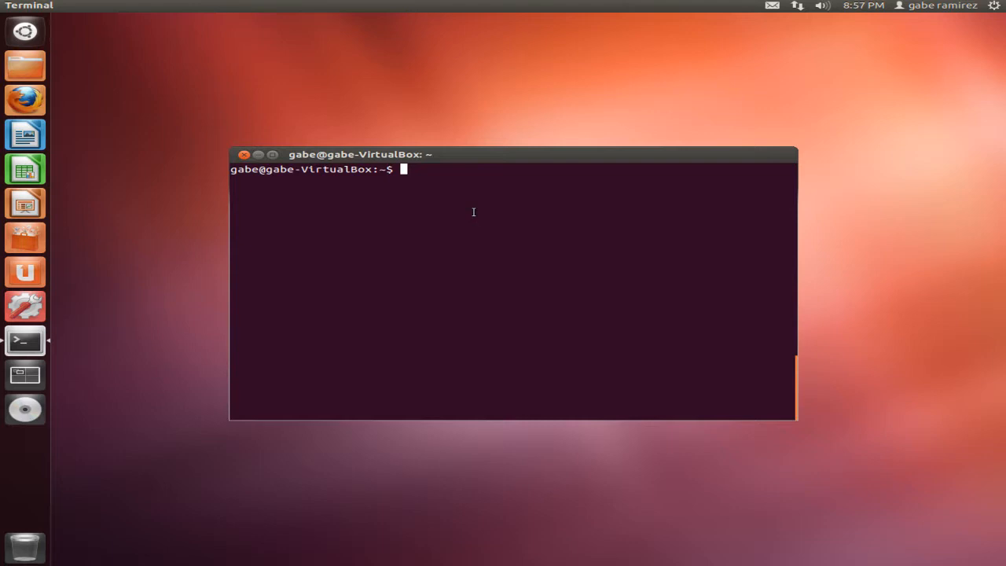
Change into the root directory with cd /
{"action": "type", "text": "cd"}
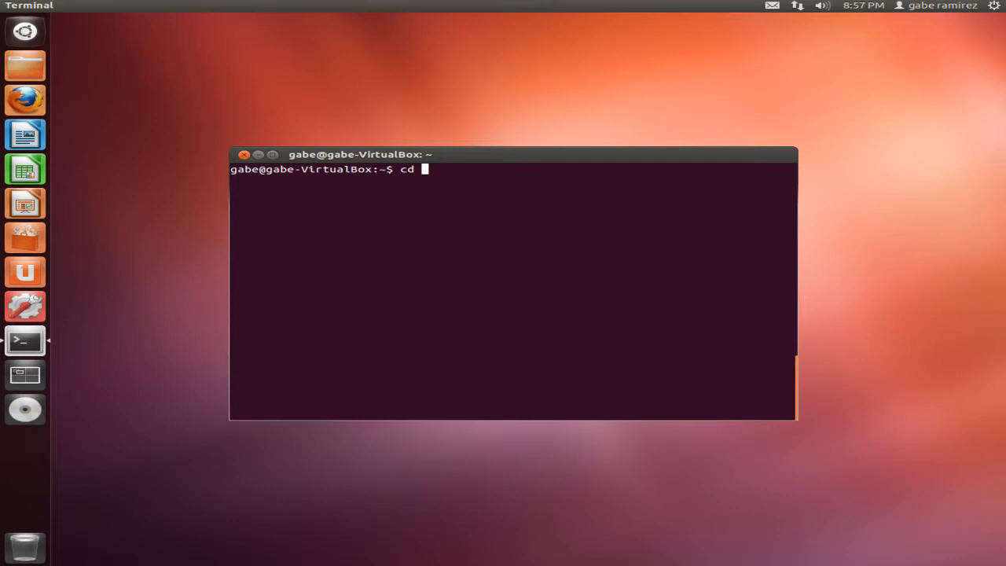
{"action": "type", "text": "/"}
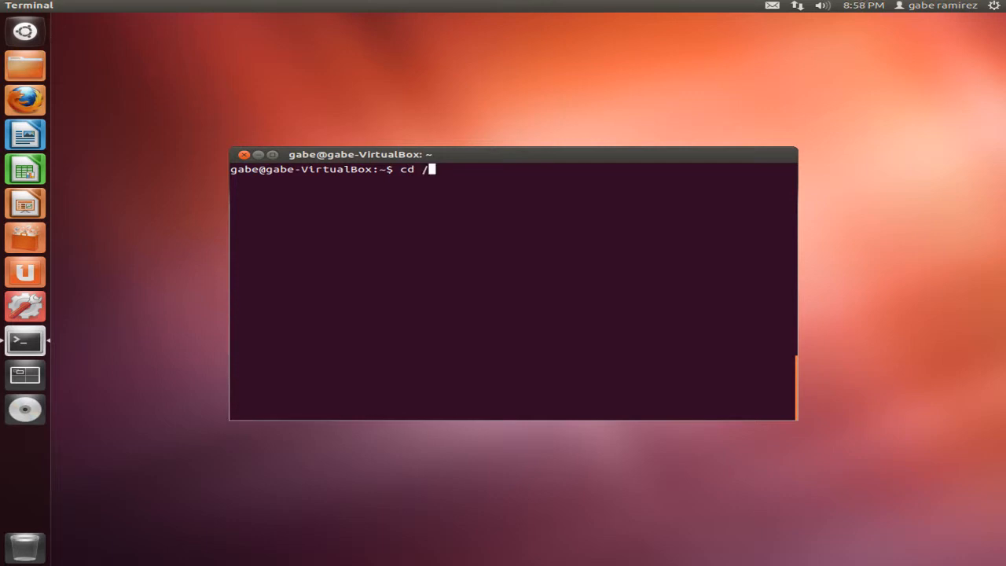
{"action": "key", "text": "Return"}
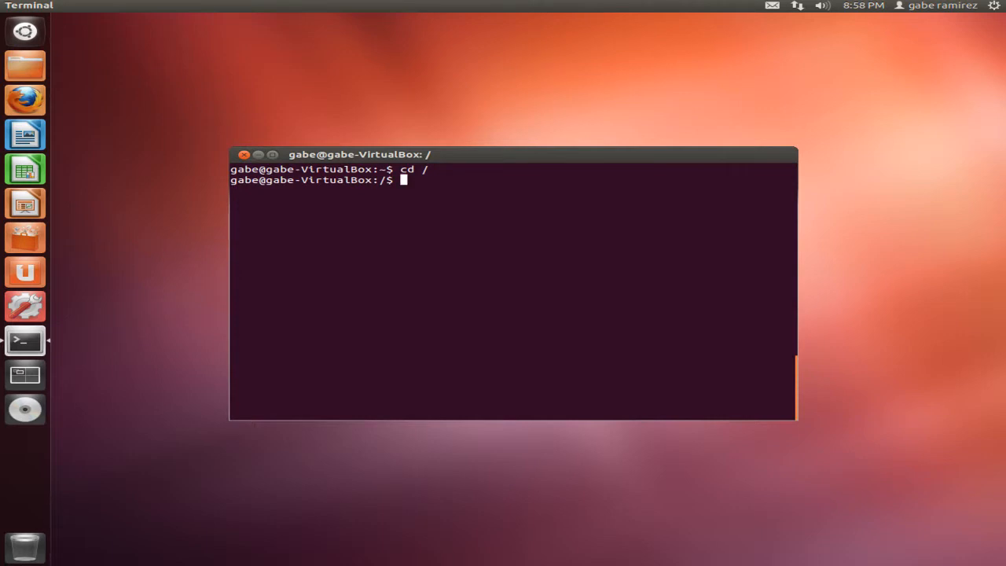
List the root directory's folders such as bin, boot, home, usr and var
{"action": "type", "text": "l"}
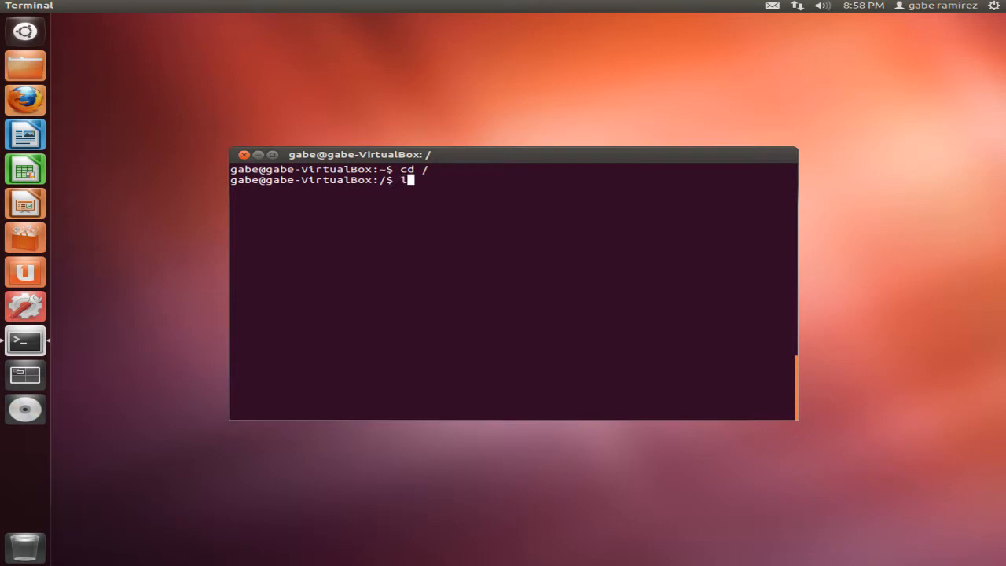
{"action": "key", "text": "Return"}
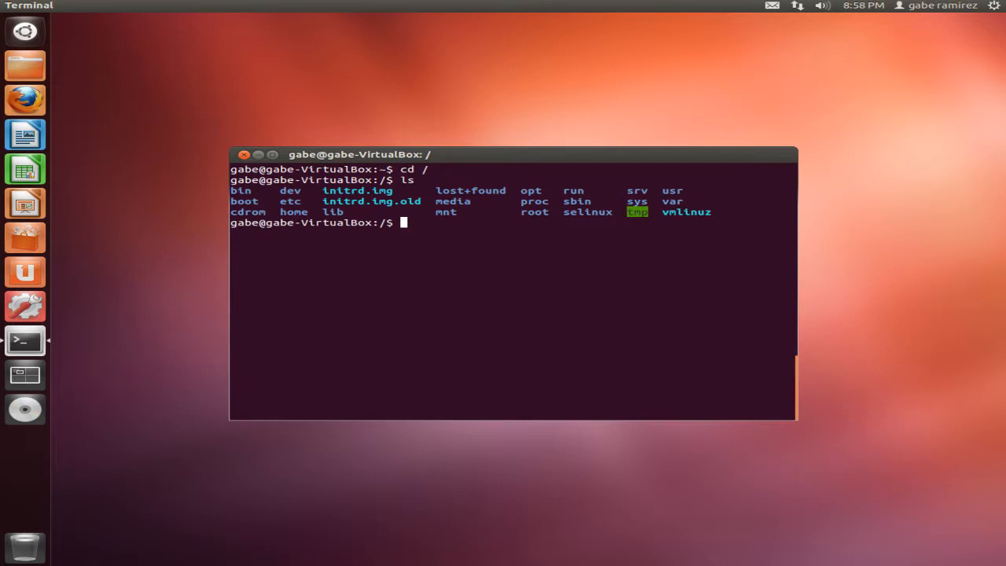
{"action": "type", "text": "cd"}
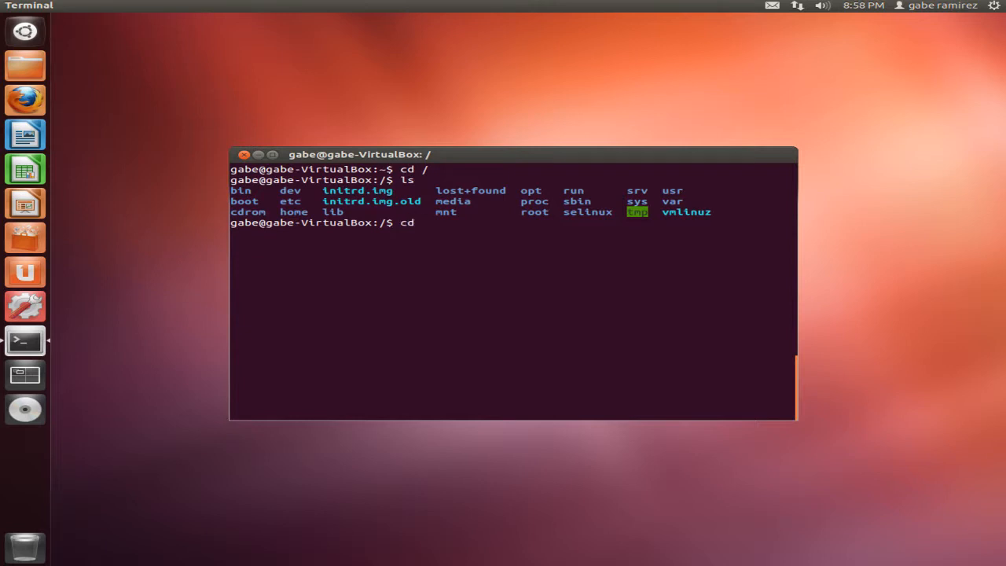
Enter /home, then cd to the personal home folder and list Desktop, Documents, Downloads
{"action": "type", "text": "home/"}
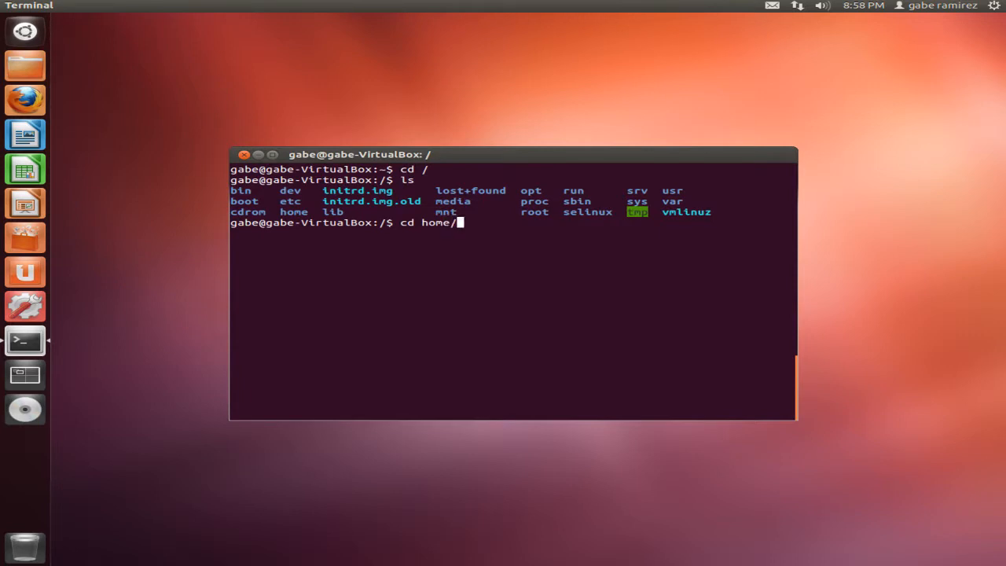
{"action": "key", "text": "Return"}
{"action": "type", "text": "ls"}
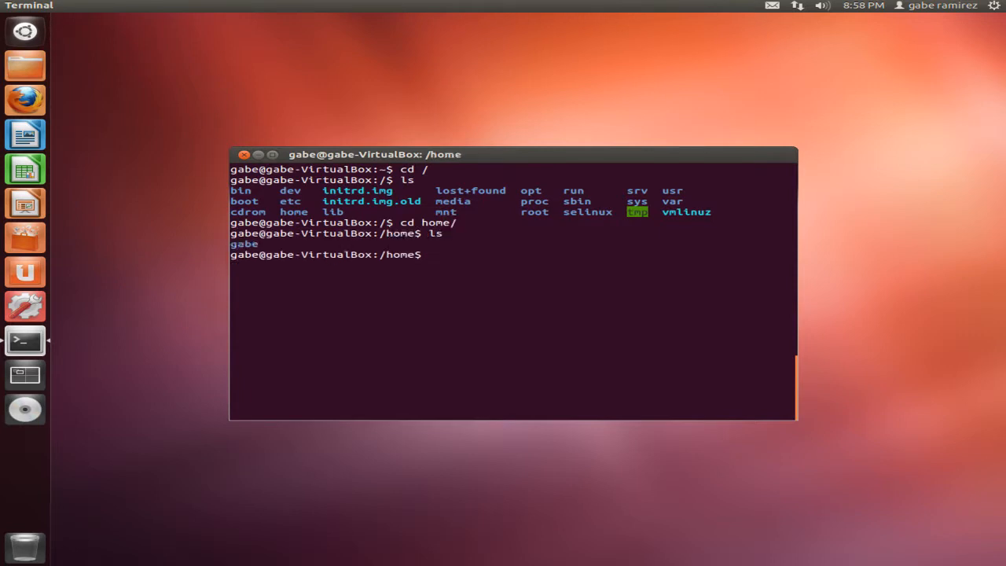
{"action": "type", "text": "cd gabe/"}
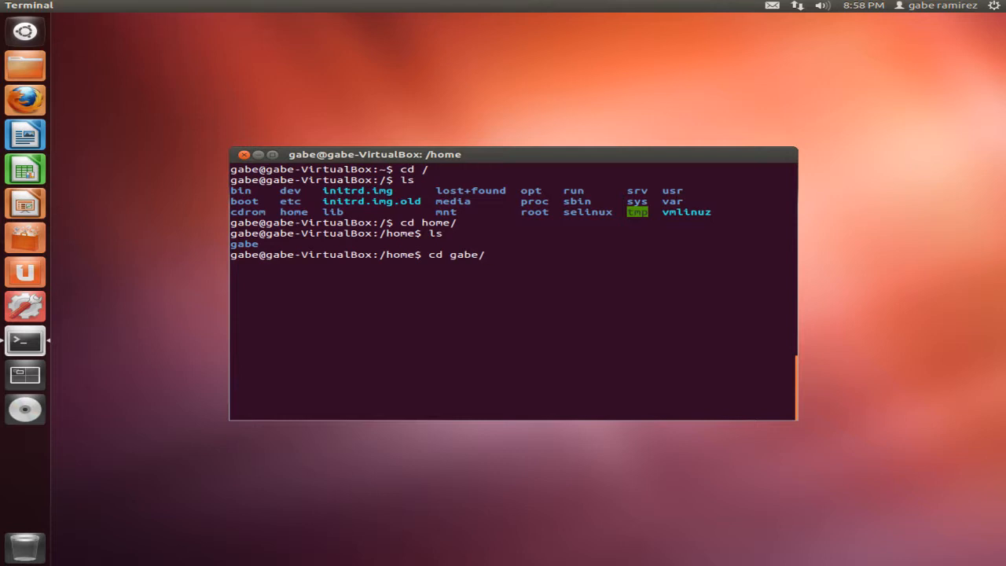
{"action": "key", "text": "Return"}
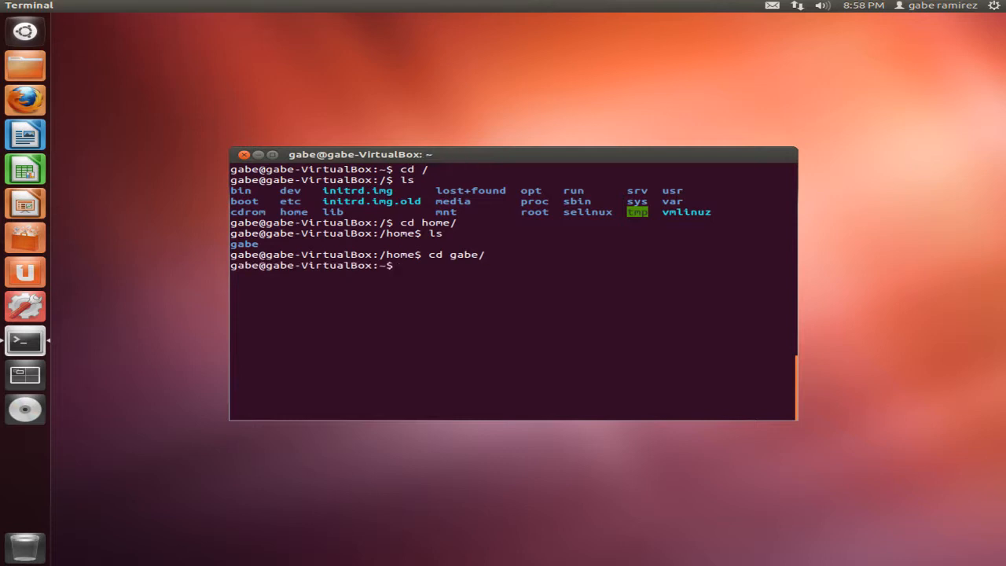
{"action": "type", "text": "ls"}
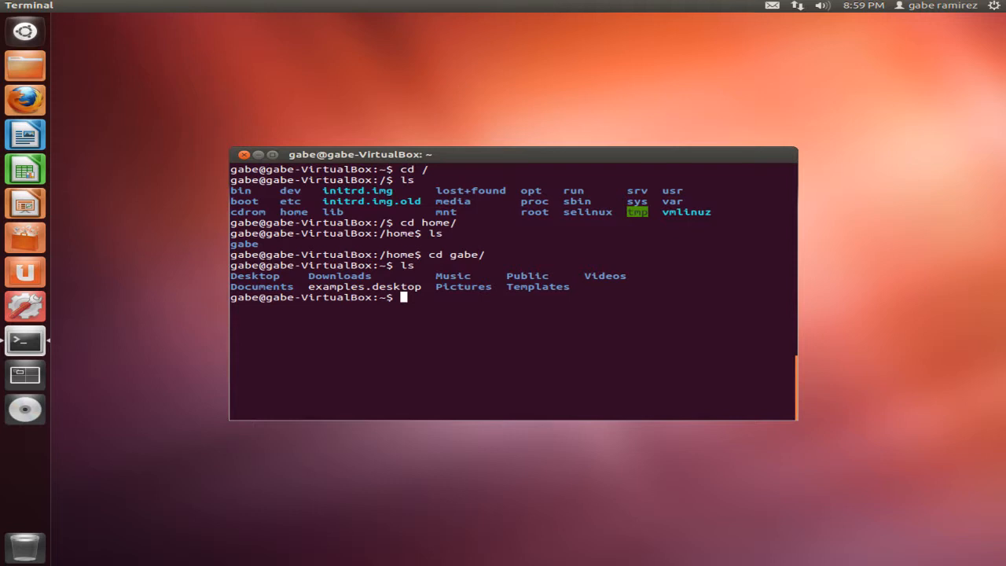
List the home folder including hidden dotfiles with ls -a
{"action": "type", "text": "l"}
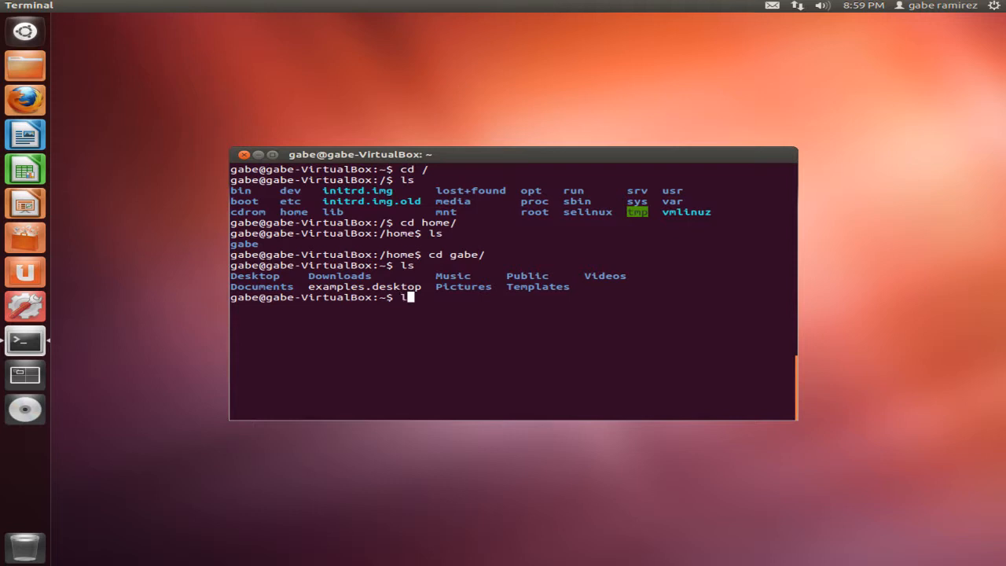
{"action": "type", "text": "-"}
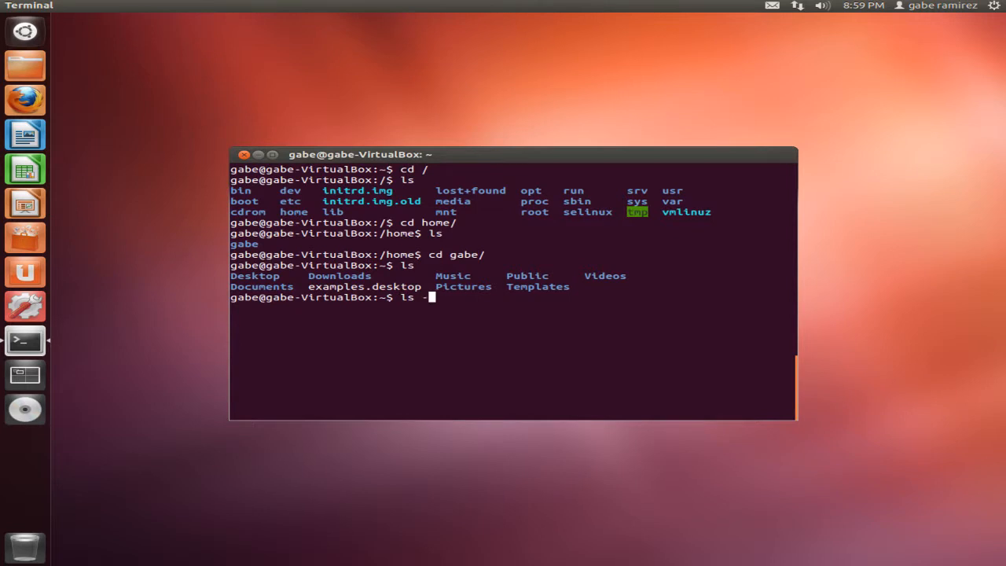
{"action": "key", "text": "Return"}
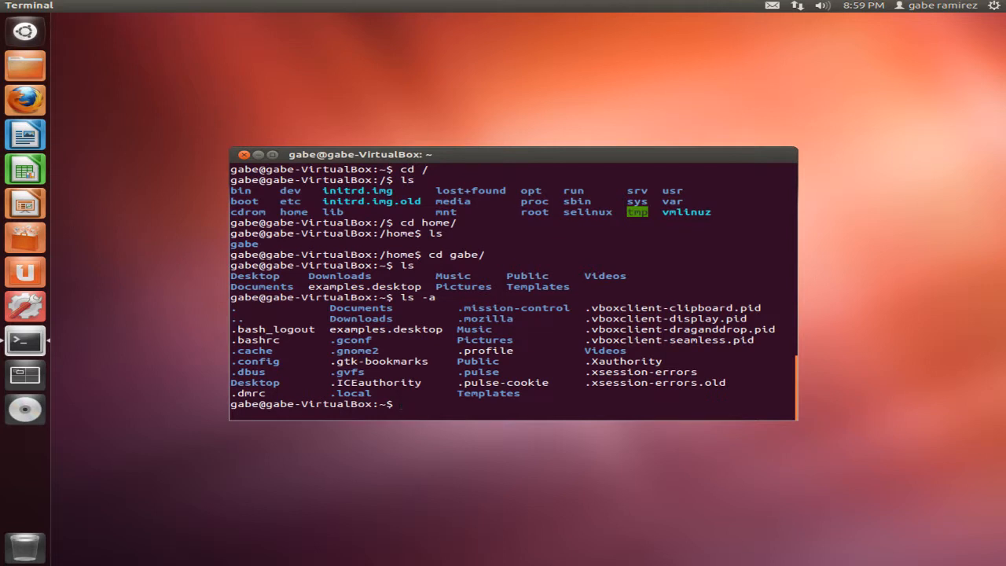
Show the long-format listing with permissions, sizes and dates using ls -ll
{"action": "type", "text": "ls"}
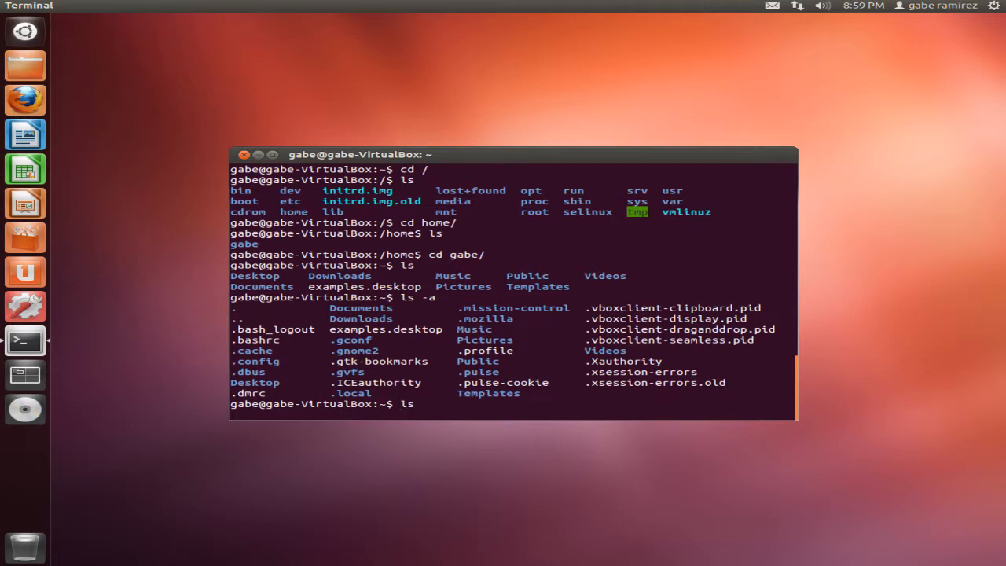
{"action": "type", "text": "-ll"}
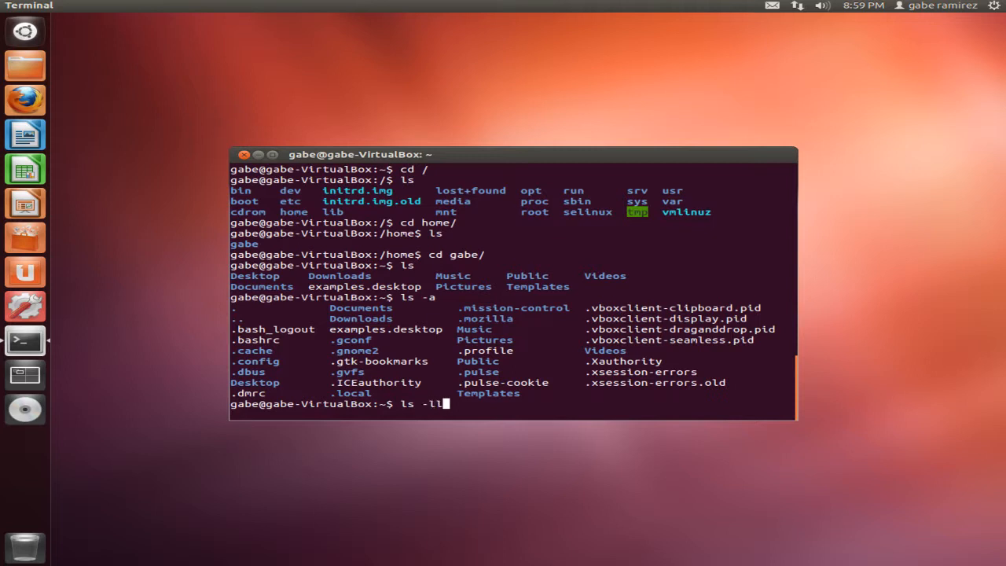
{"action": "key", "text": "Return"}
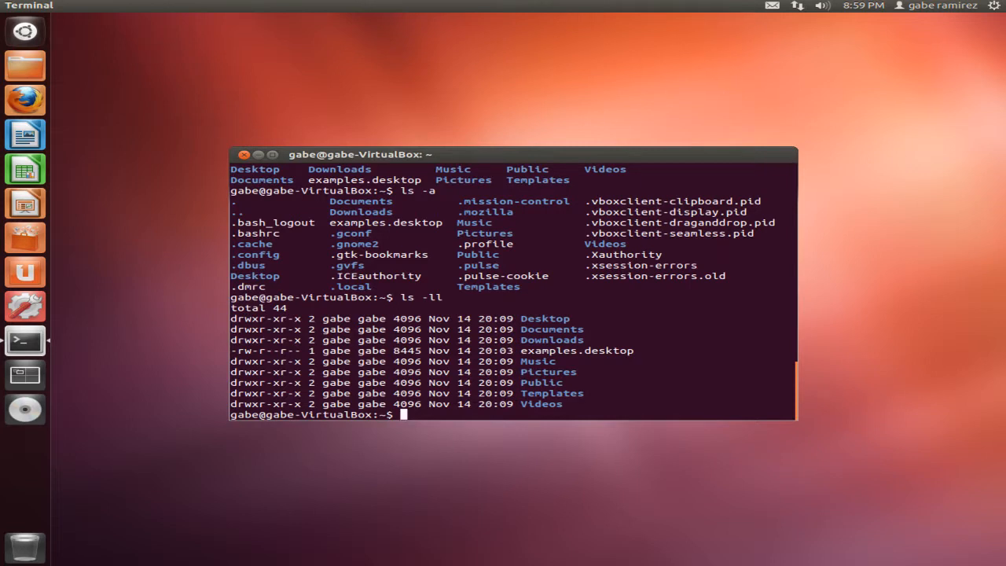
Rerun ls on the home folder, then the detailed ls -ll listing
{"action": "type", "text": "l"}
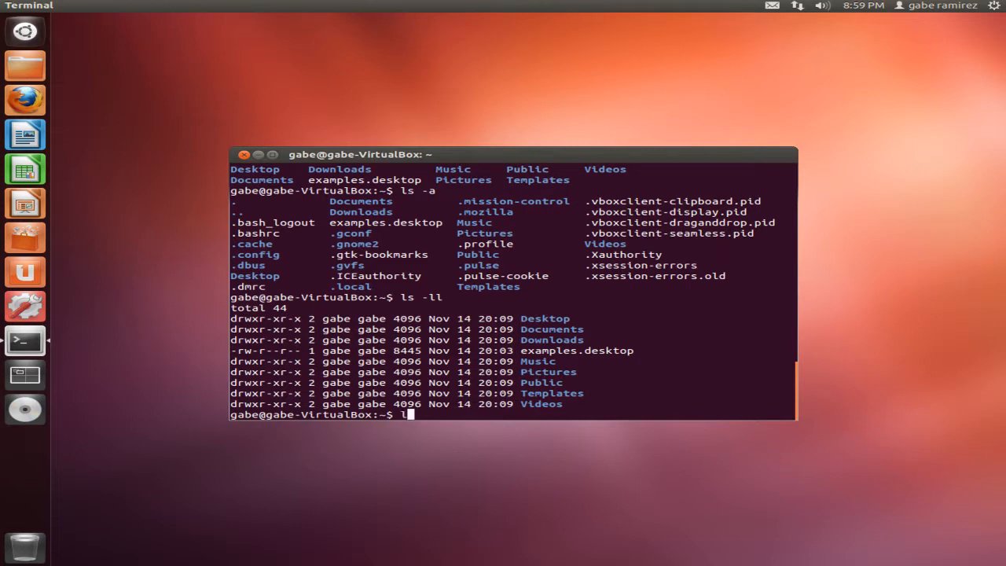
{"action": "key", "text": "Return"}
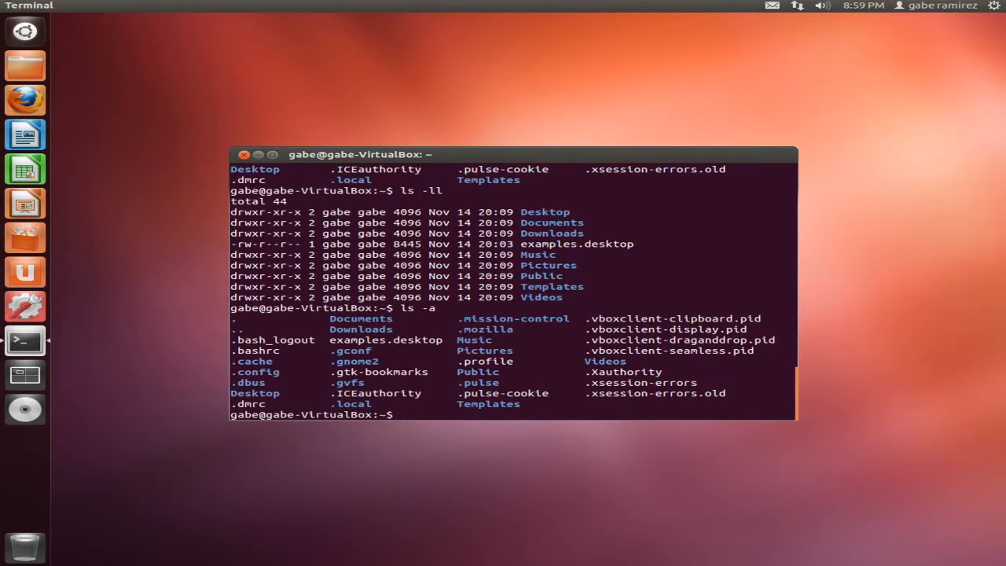
{"action": "type", "text": "ls"}
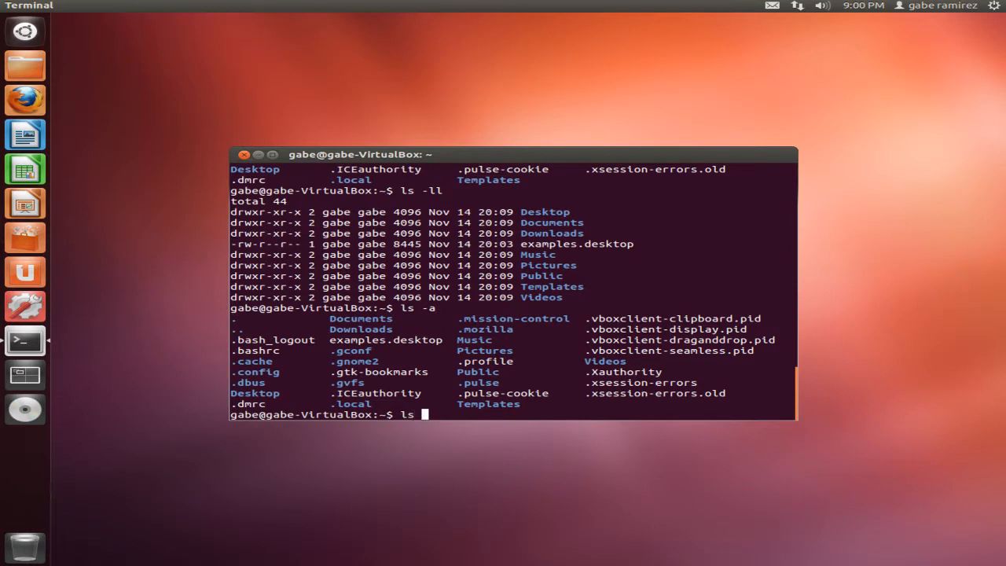
{"action": "type", "text": "-ll"}
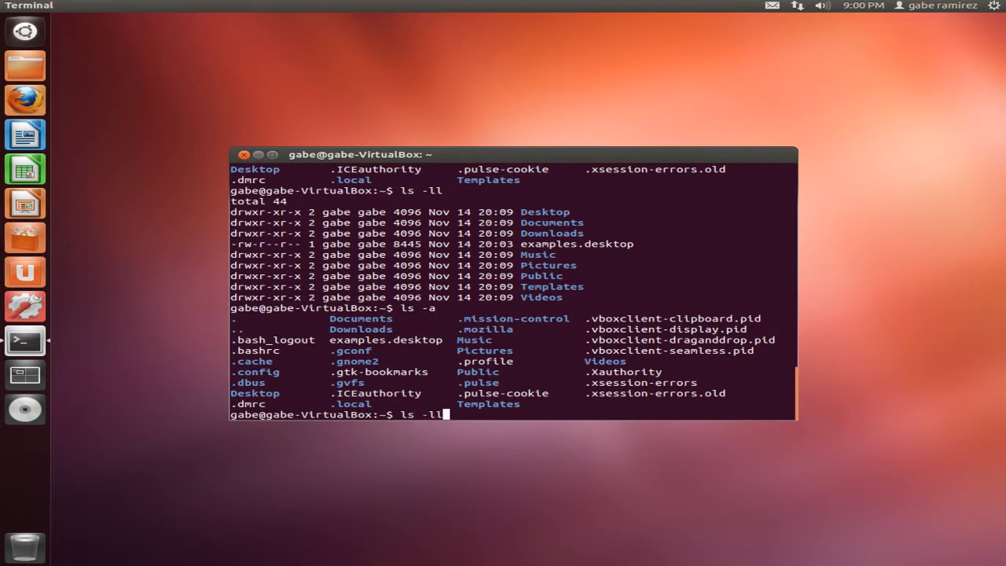
{"action": "key", "text": "Return"}
{"action": "type", "text": "ls"}
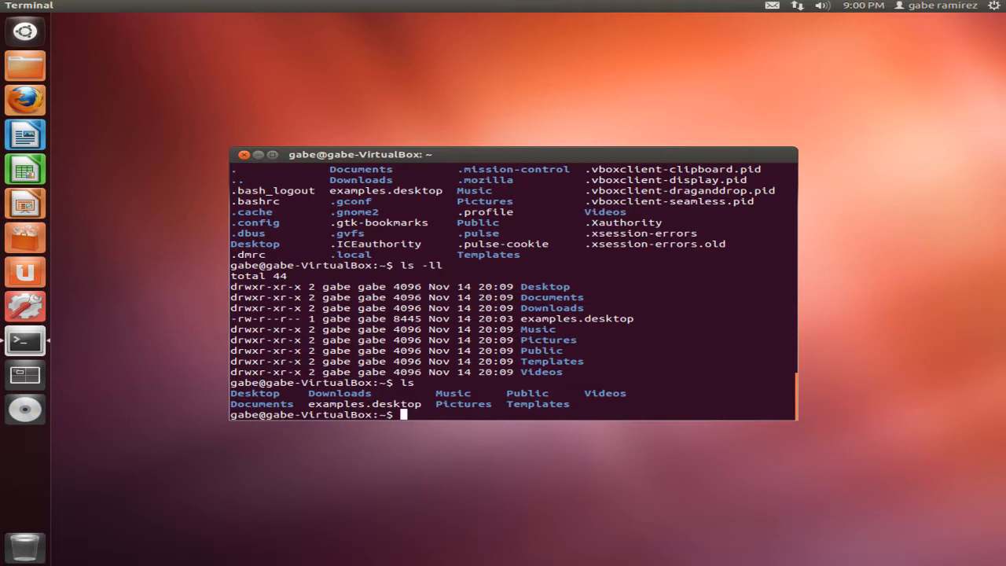
Create a tmp folder with mkdir tmp, then discard a second half-typed mkdir
{"action": "type", "text": "mkdir"}
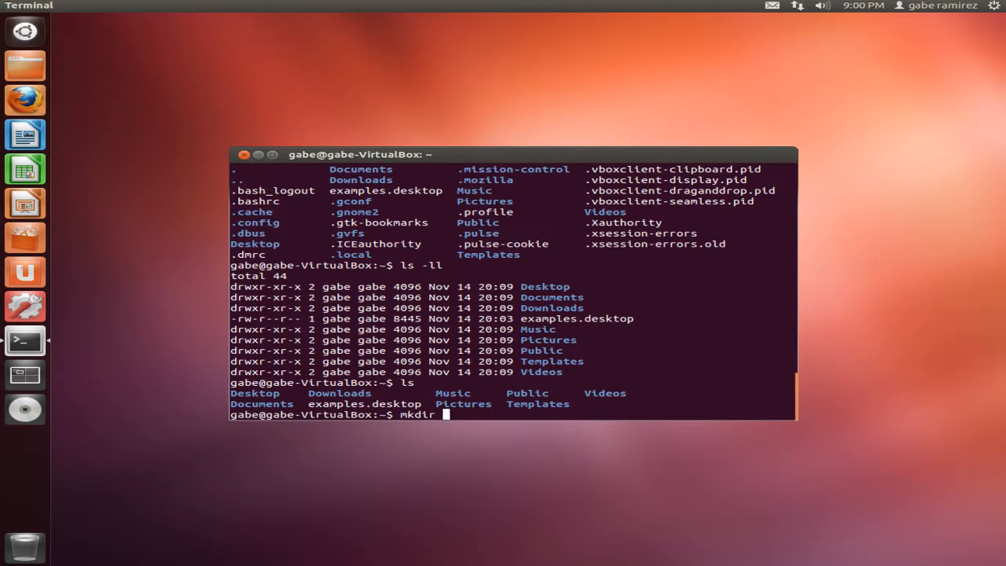
{"action": "type", "text": "tmp"}
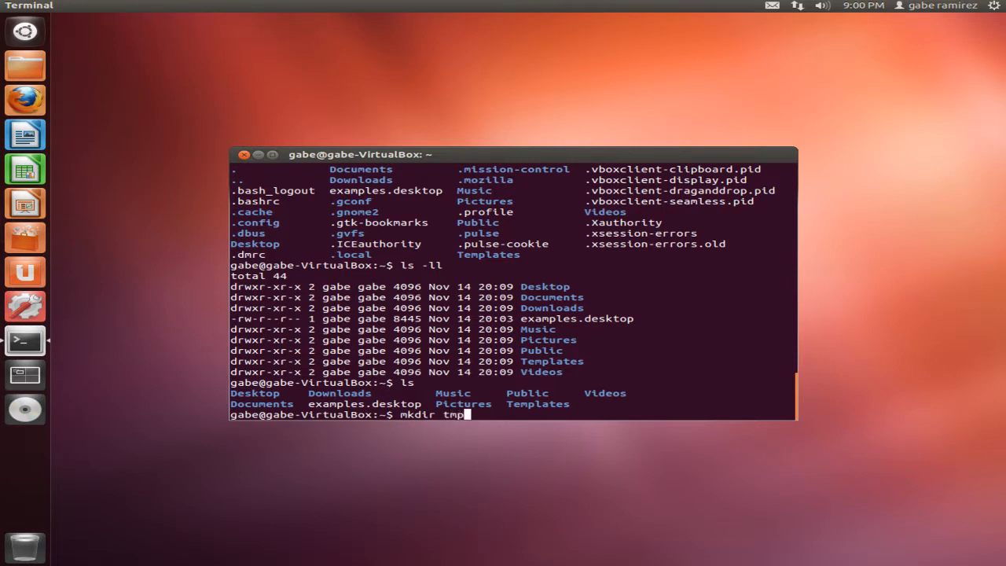
{"action": "key", "text": "Return"}
{"action": "type", "text": "ls"}
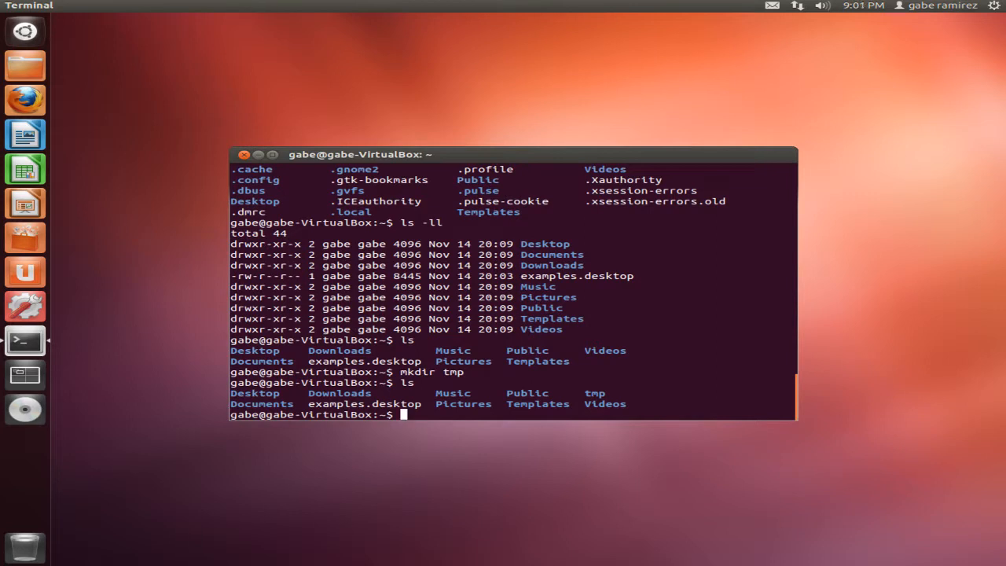
{"action": "type", "text": "mkdir"}
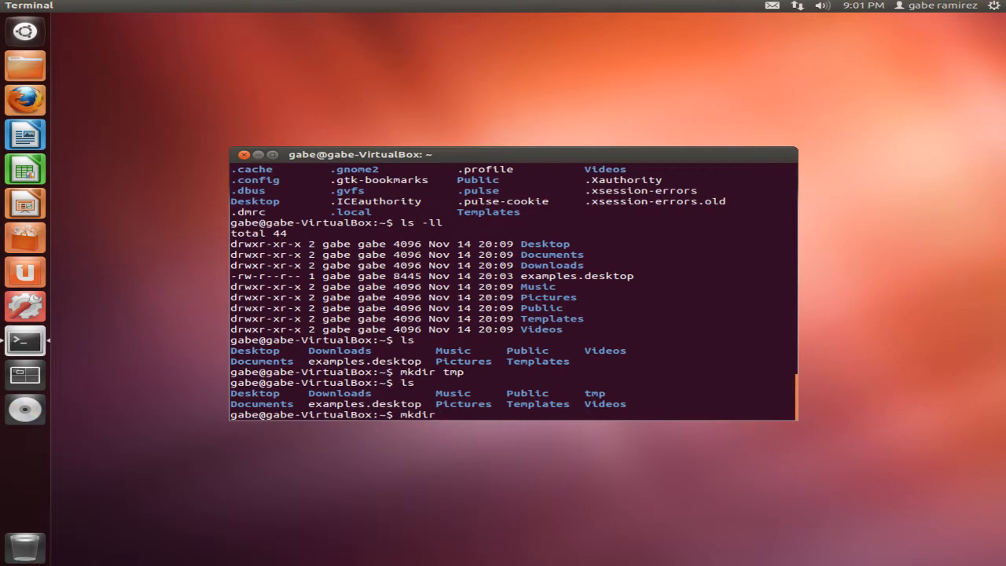
{"action": "key", "text": "Ctrl+u"}
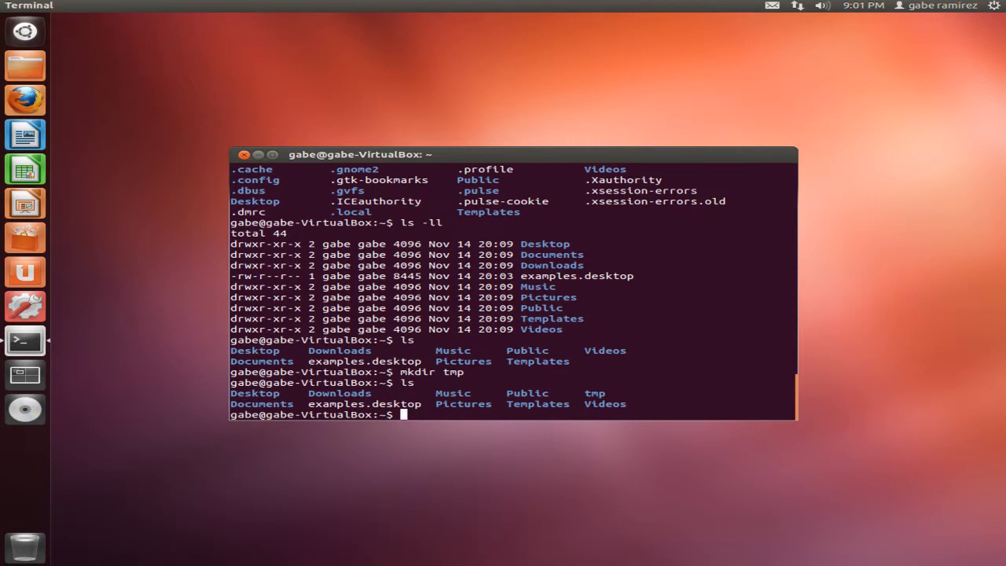
Attempt rm tmp/, which fails because tmp is a directory
{"action": "type", "text": "r"}
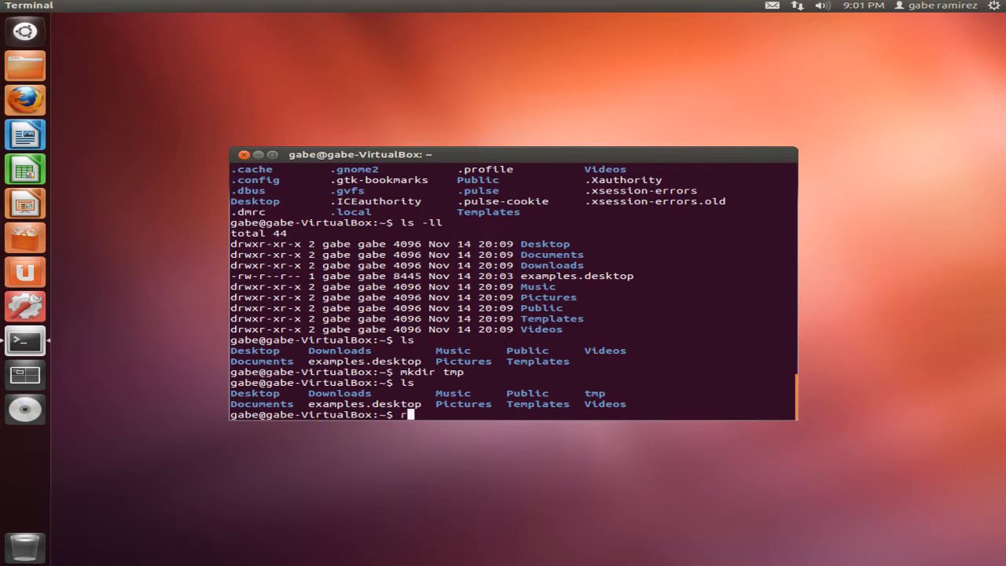
{"action": "type", "text": "m"}
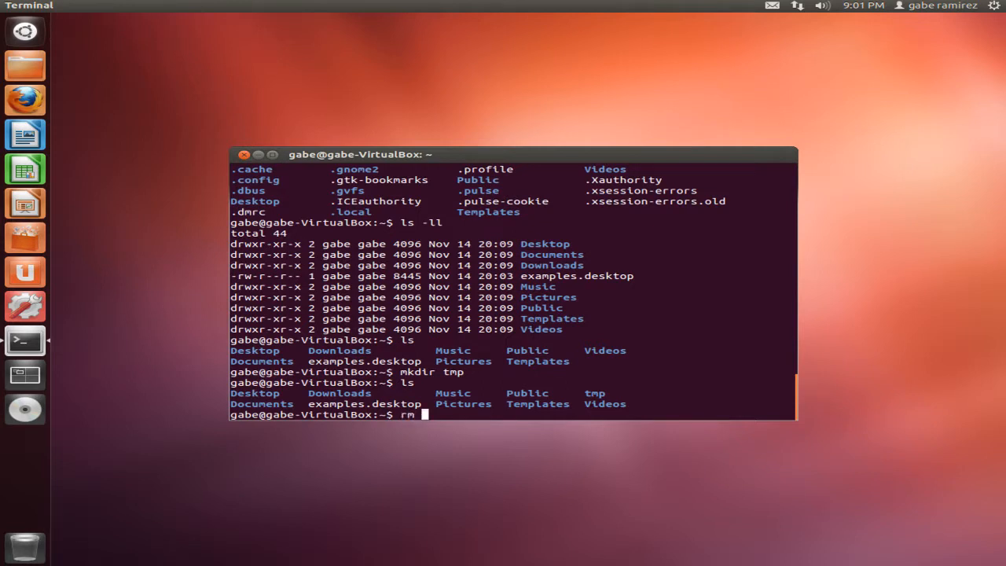
{"action": "key", "text": "Return"}
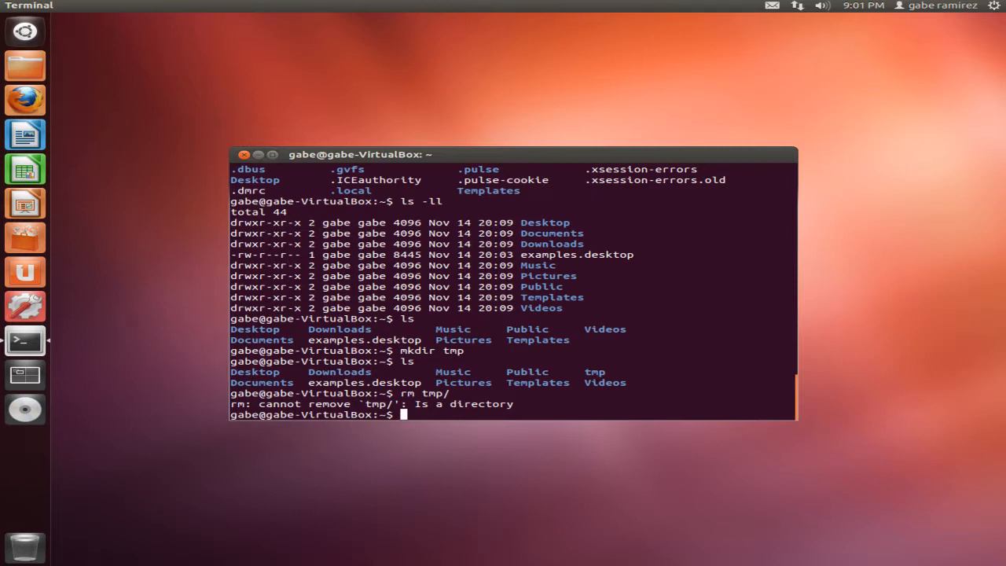
Force-delete the tmp folder with rm -Rf tmp/ and confirm with ls
{"action": "type", "text": "rm -"}
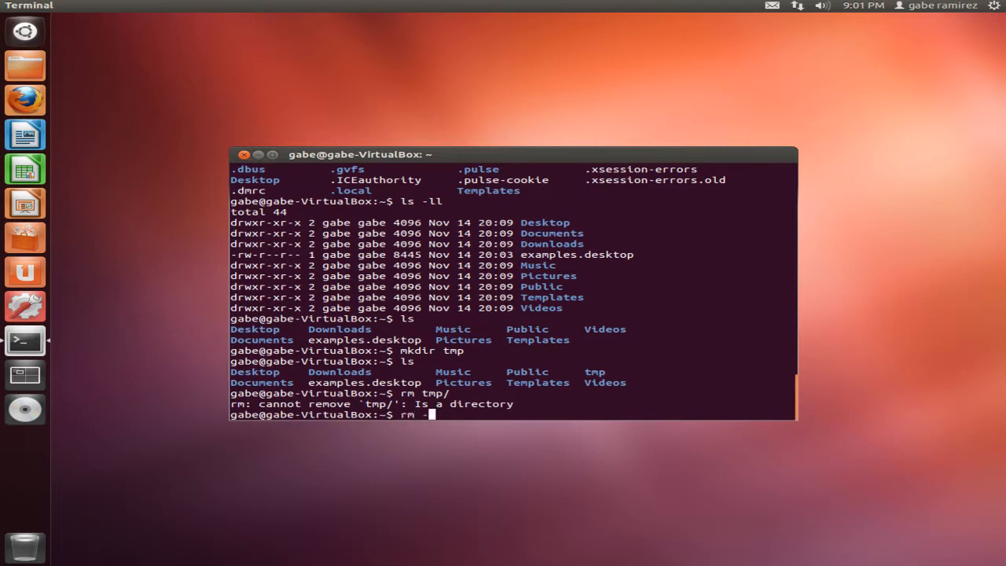
{"action": "type", "text": "R"}
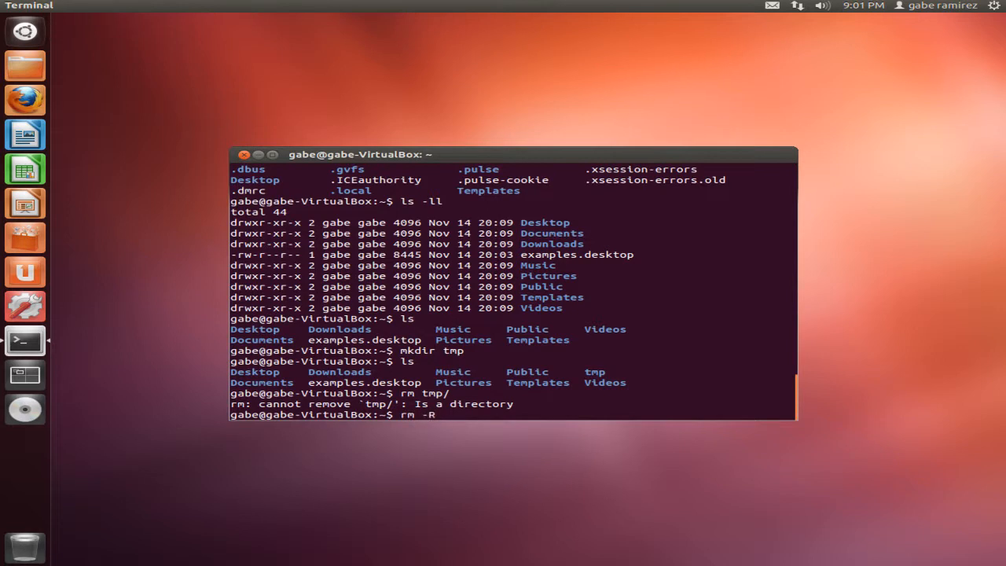
{"action": "type", "text": "f"}
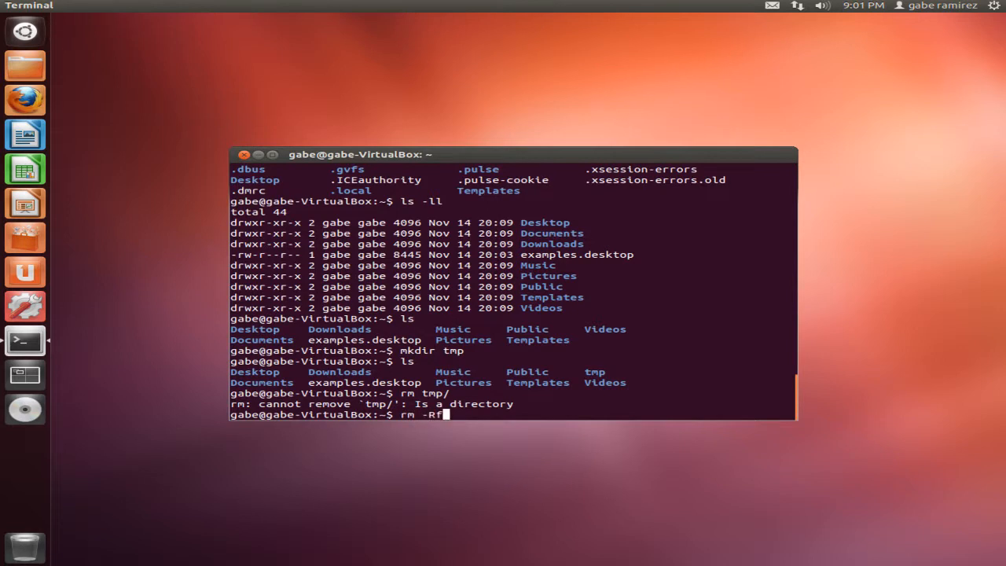
{"action": "key", "text": "Return"}
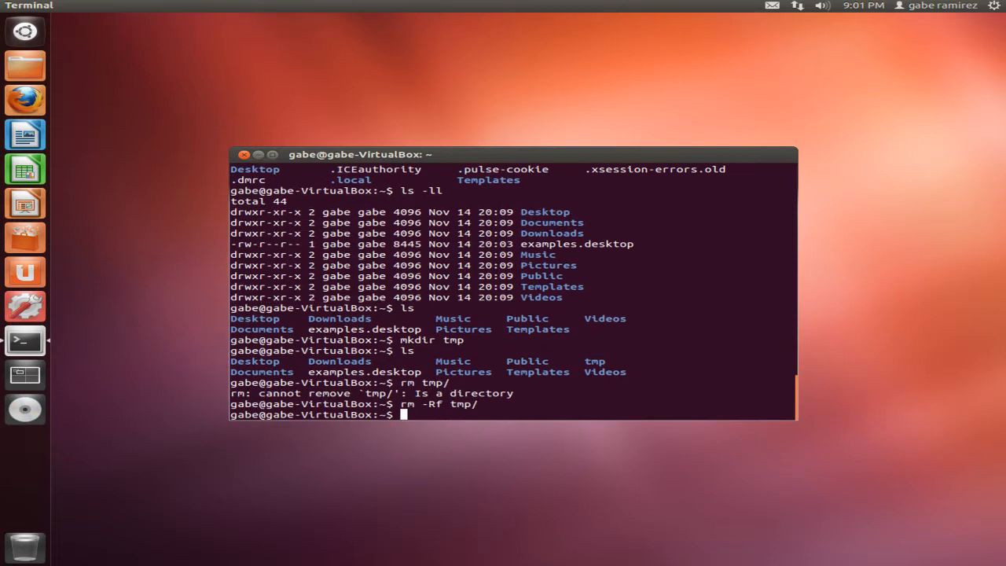
{"action": "key", "text": "Return"}
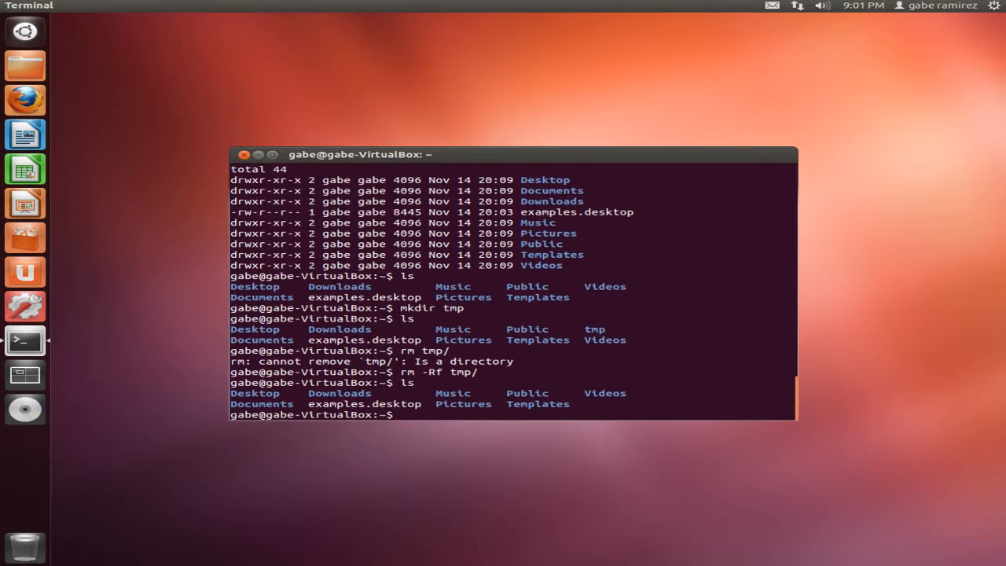
{"action": "type", "text": "rm -"}
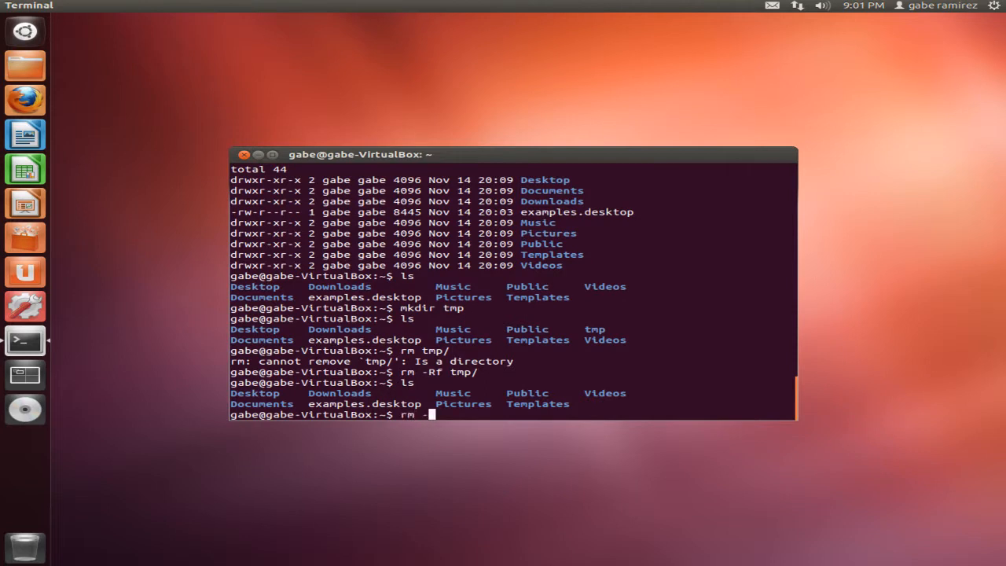
{"action": "type", "text": "Rf"}
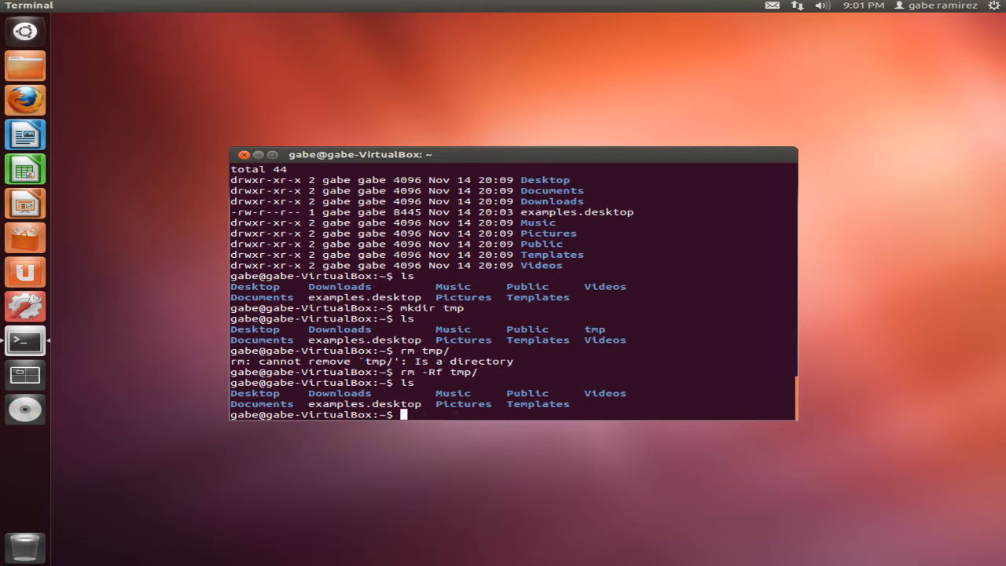
Create a folder named moveme with mkdir moveme
{"action": "type", "text": "mkdir"}
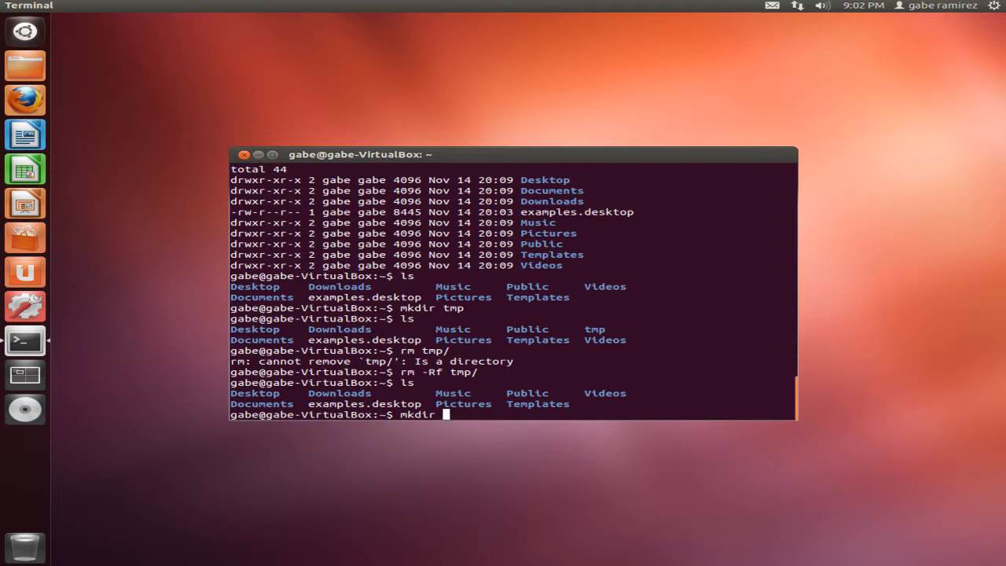
{"action": "type", "text": "movem"}
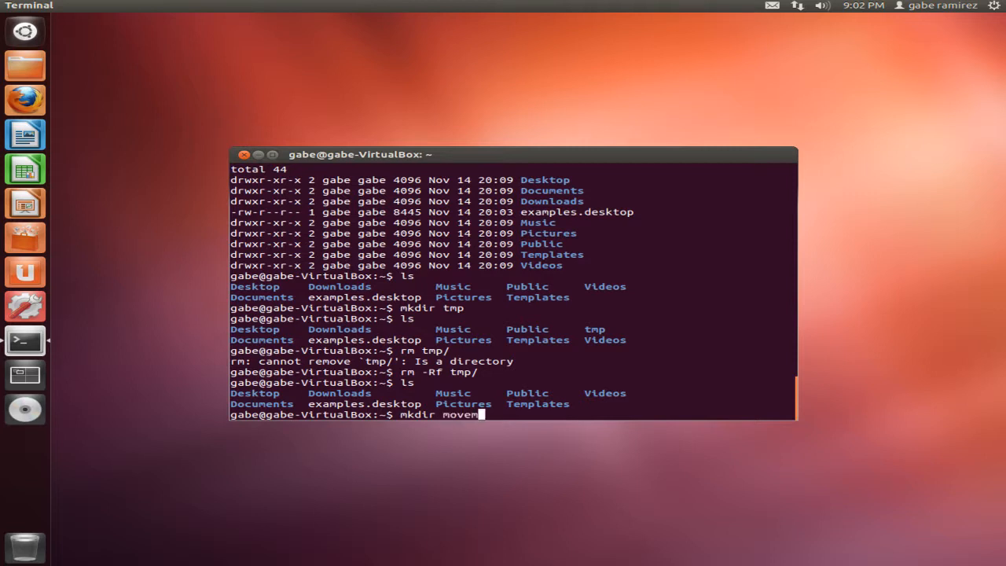
{"action": "key", "text": "Return"}
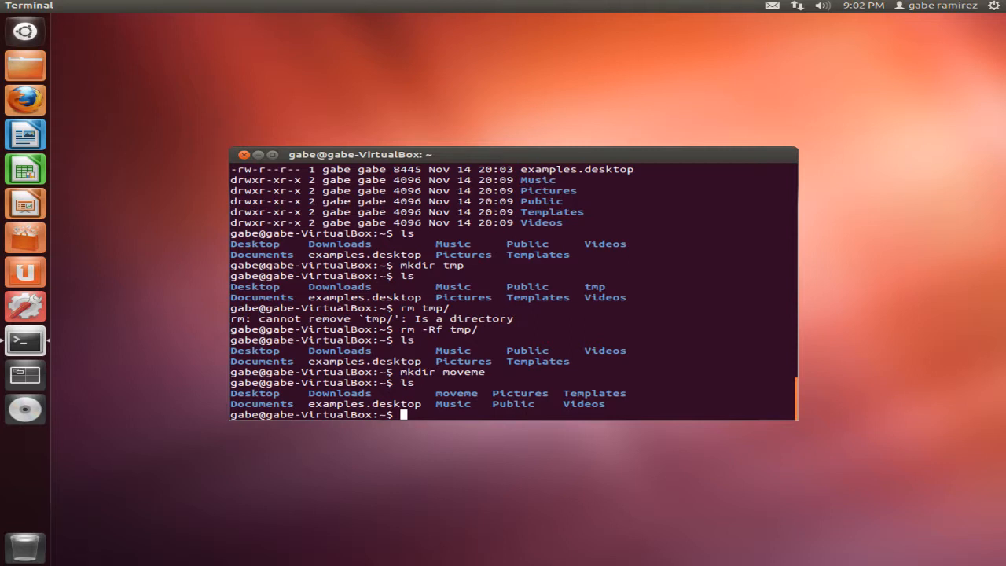
Rename moveme to renamed with mv moveme/ renamed, then list the home folder
{"action": "type", "text": "m"}
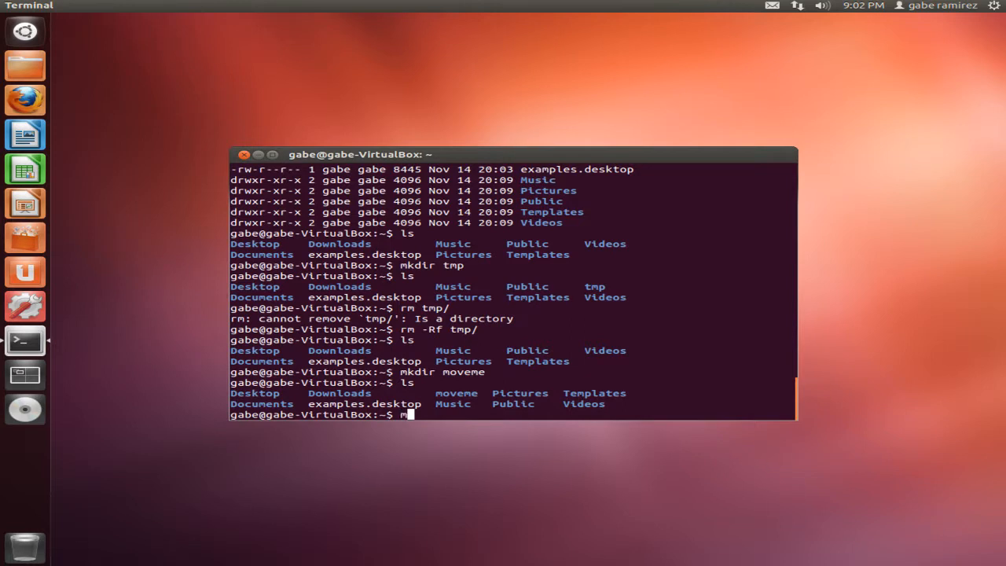
{"action": "type", "text": "v"}
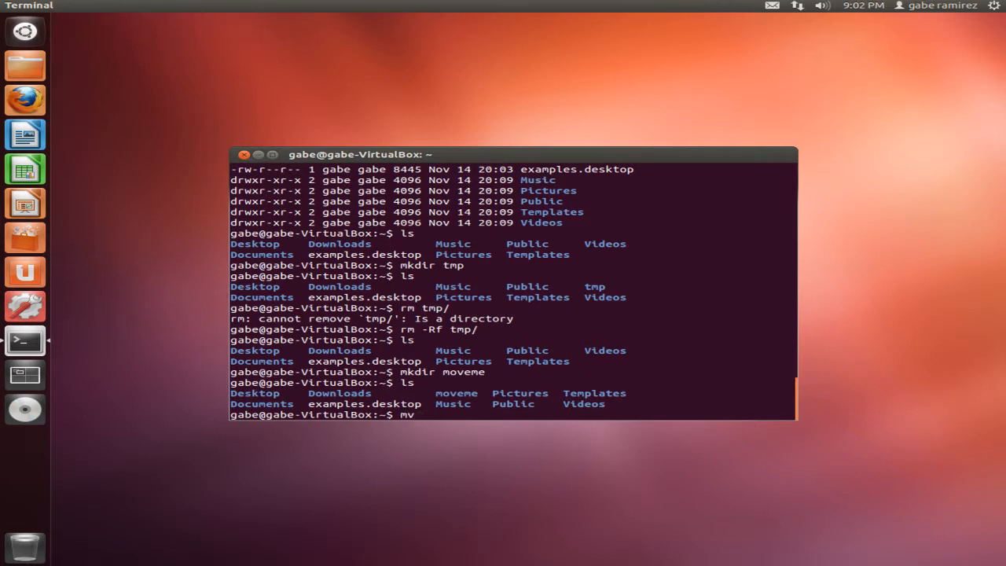
{"action": "type", "text": "moveme/"}
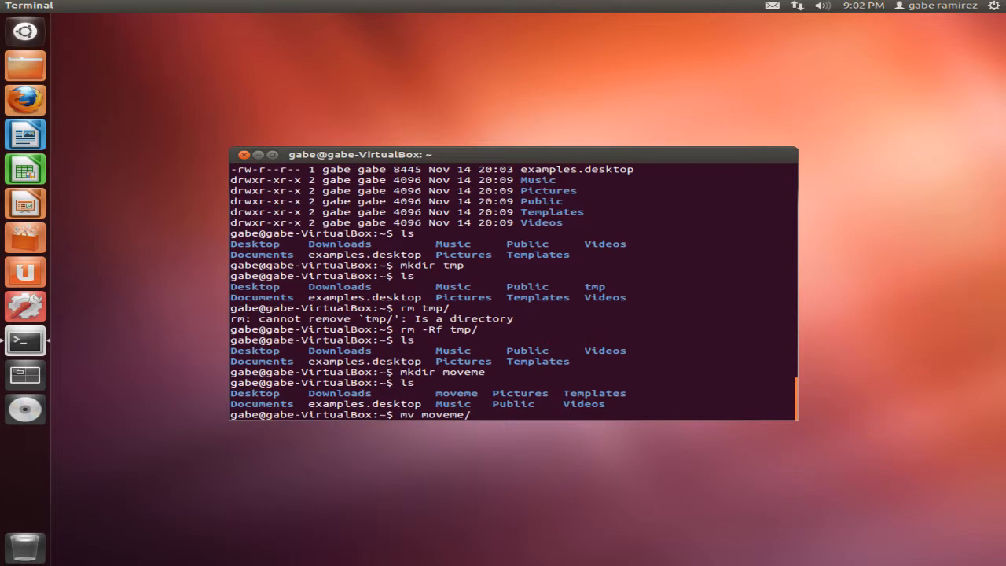
{"action": "type", "text": "moveme/"}
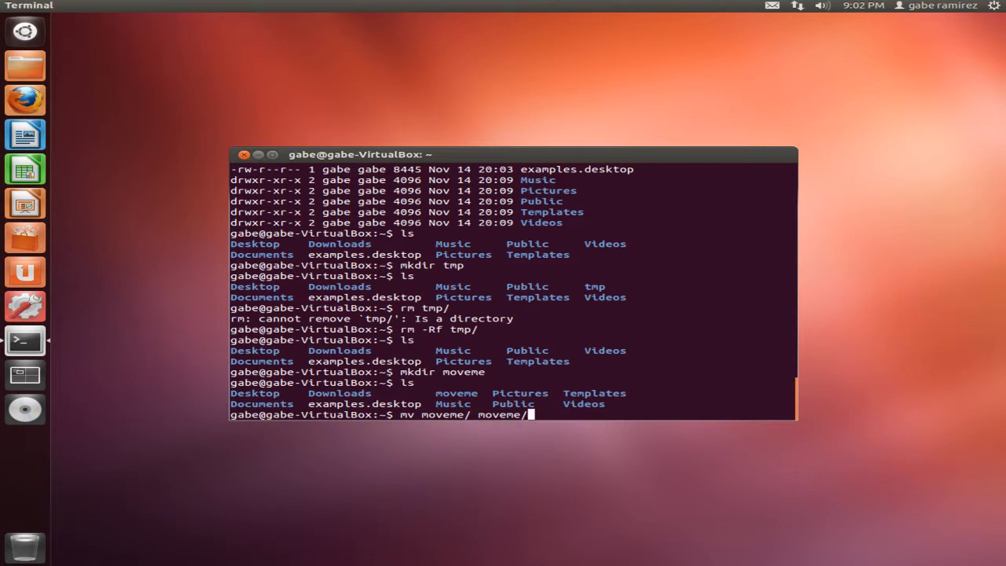
{"action": "key", "text": "BackSpace"}
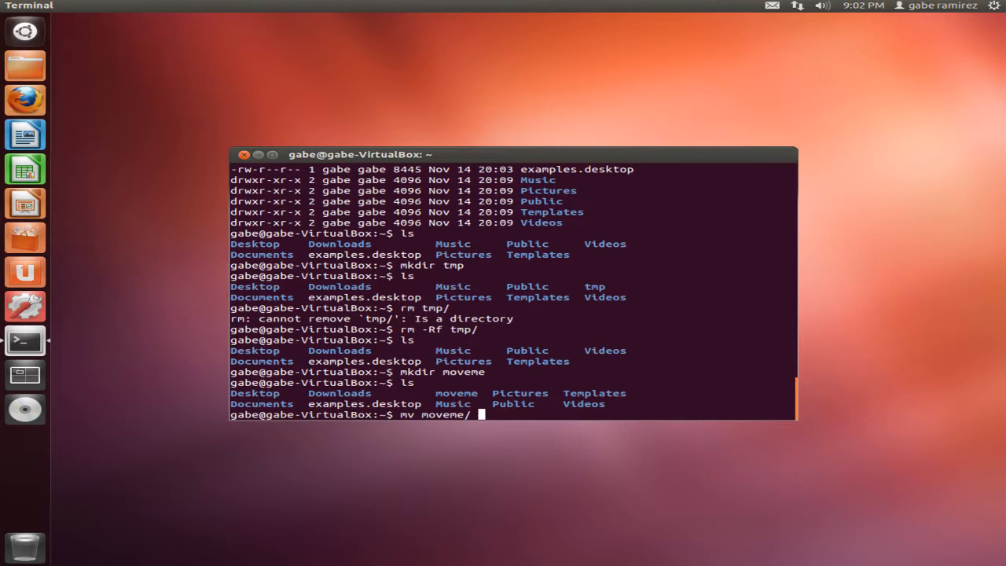
{"action": "type", "text": "renamed"}
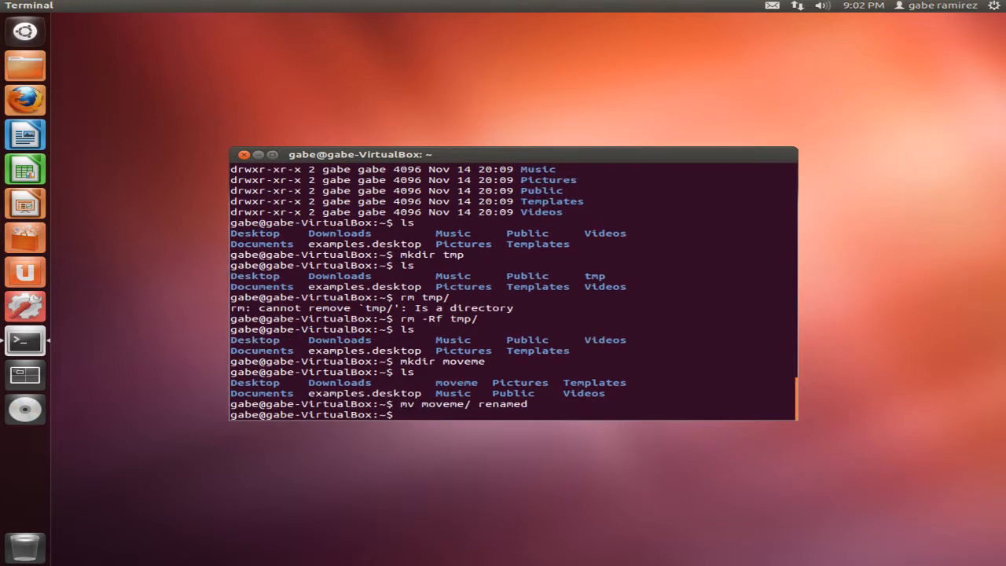
{"action": "type", "text": "ls"}
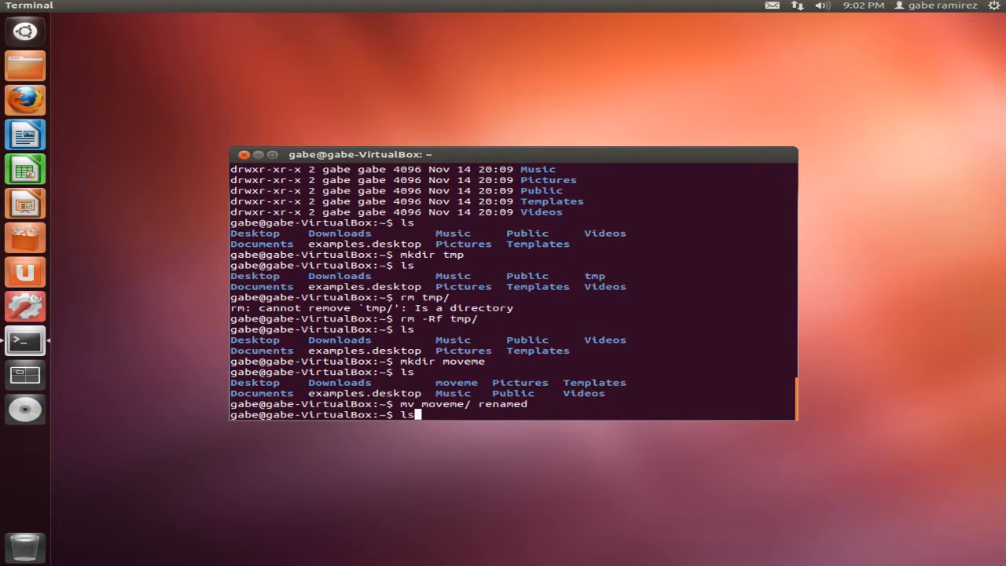
{"action": "key", "text": "Return"}
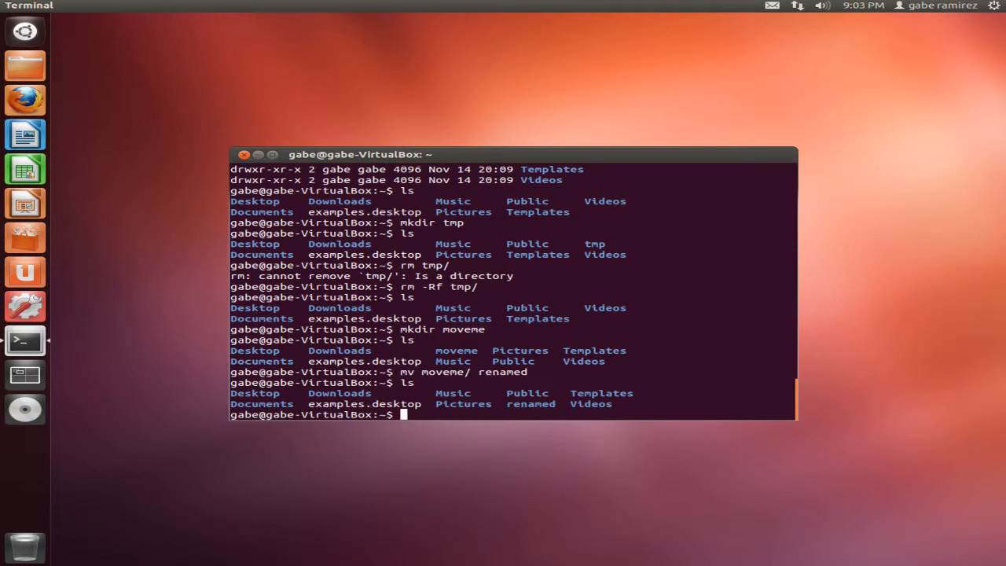
Print ls --help and scroll through its list of options
{"action": "type", "text": "ls"}
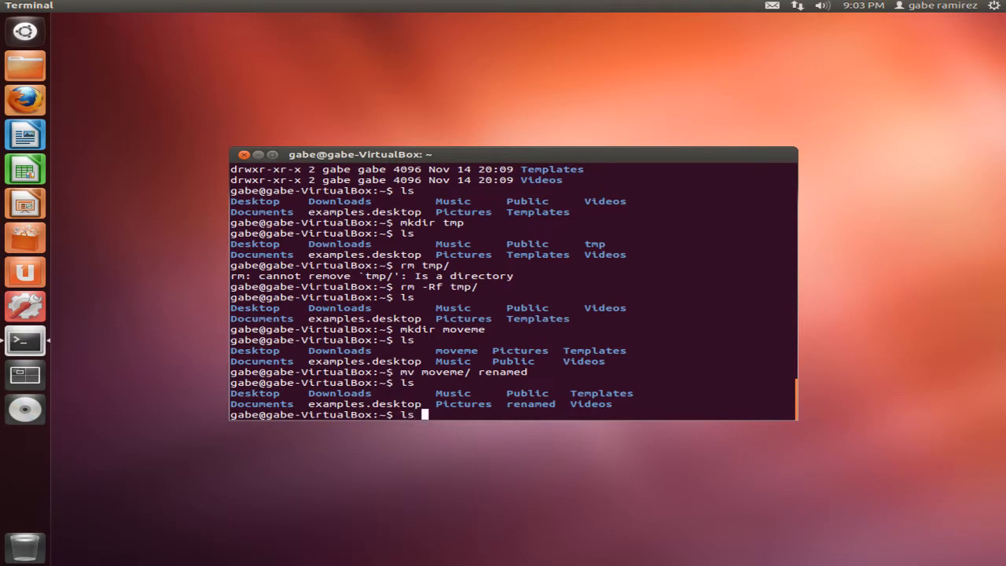
{"action": "type", "text": "--"}
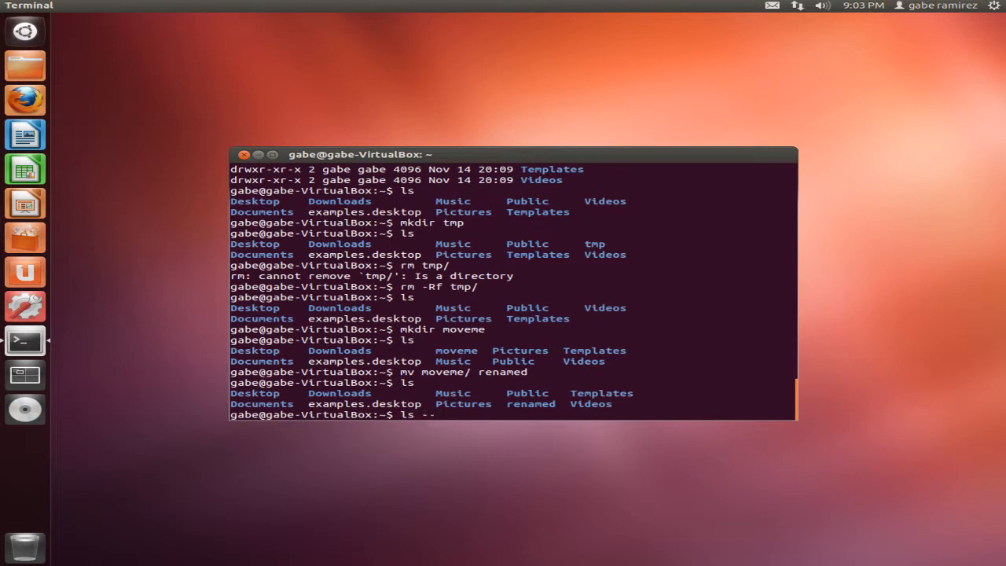
{"action": "key", "text": "Return"}
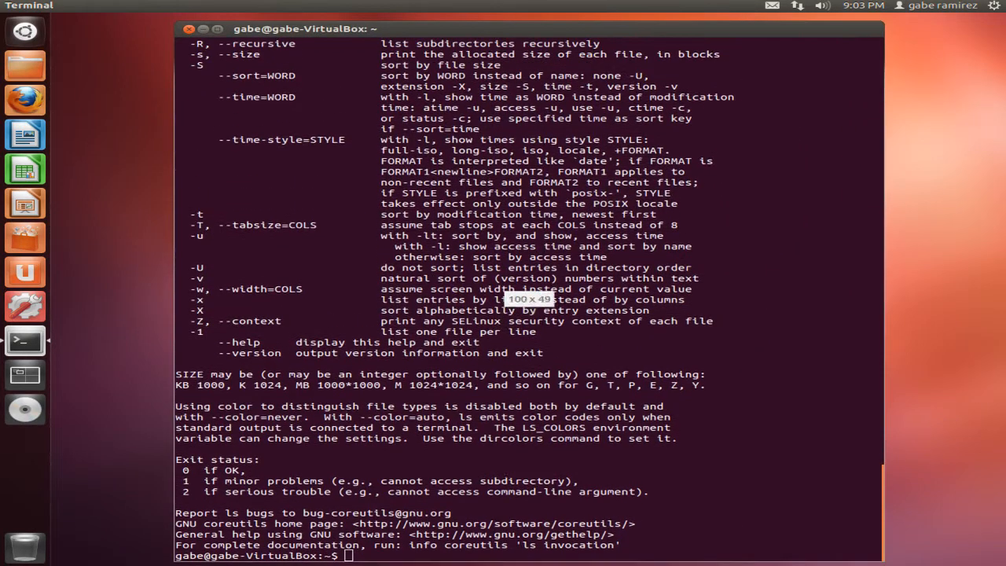
{"action": "scroll", "scroll_direction": "up", "scroll_amount": 3}
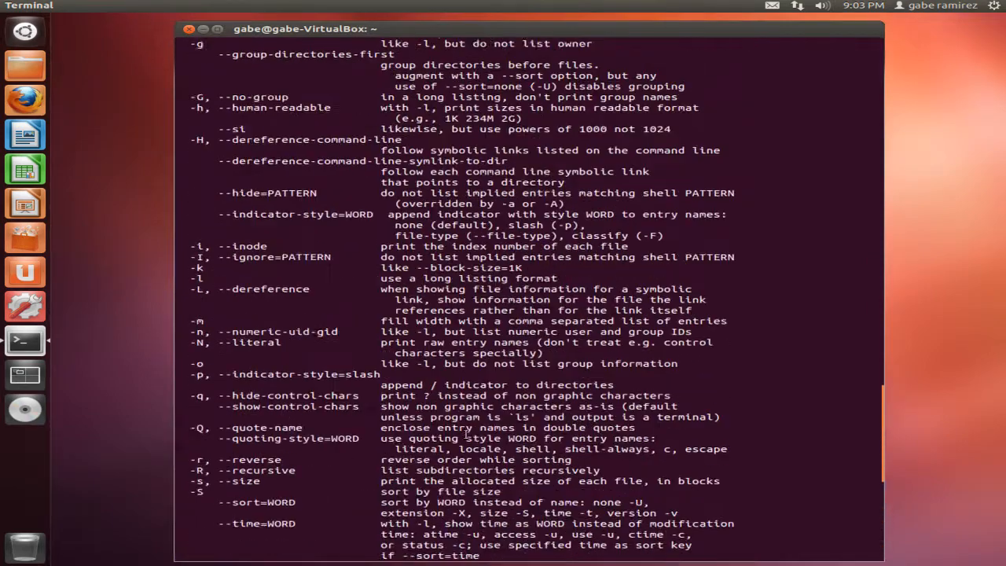
{"action": "scroll", "scroll_direction": "up", "scroll_amount": 3}
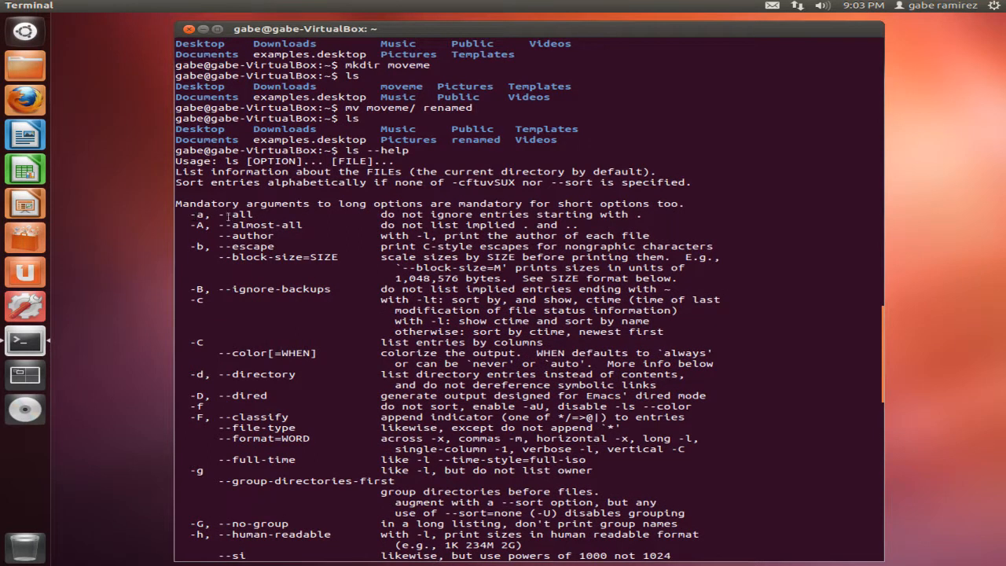
{"action": "mouse_move", "coordinate": [243, 272]}
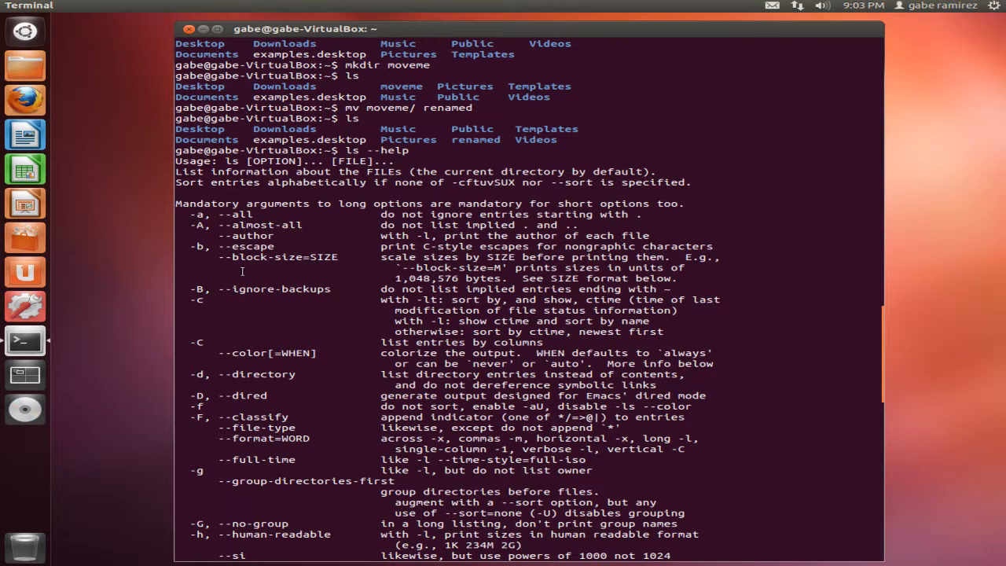
{"action": "scroll", "scroll_direction": "down", "scroll_amount": 3}
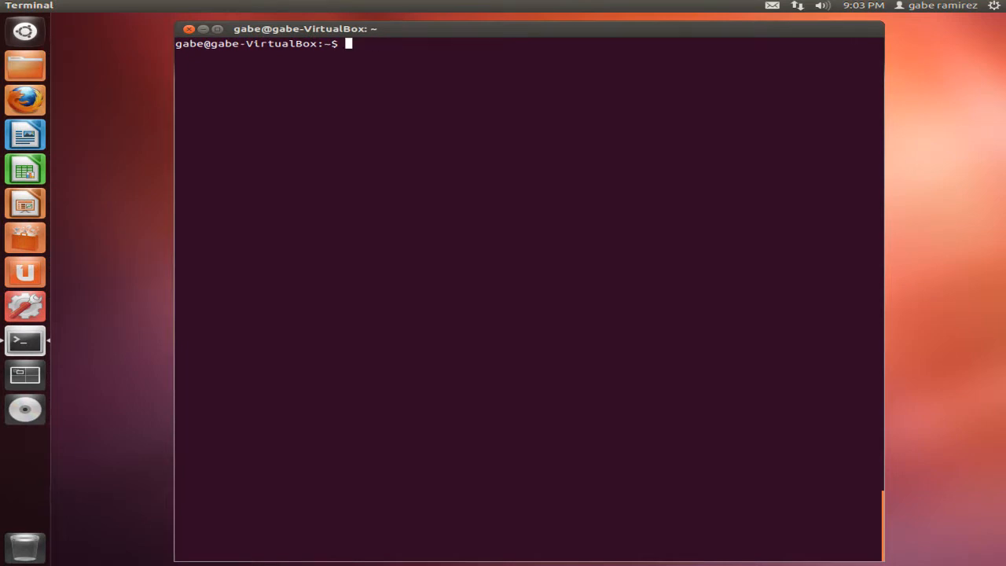
List the home folder's hidden files with ls -a, then clear the screen
{"action": "type", "text": "ls"}
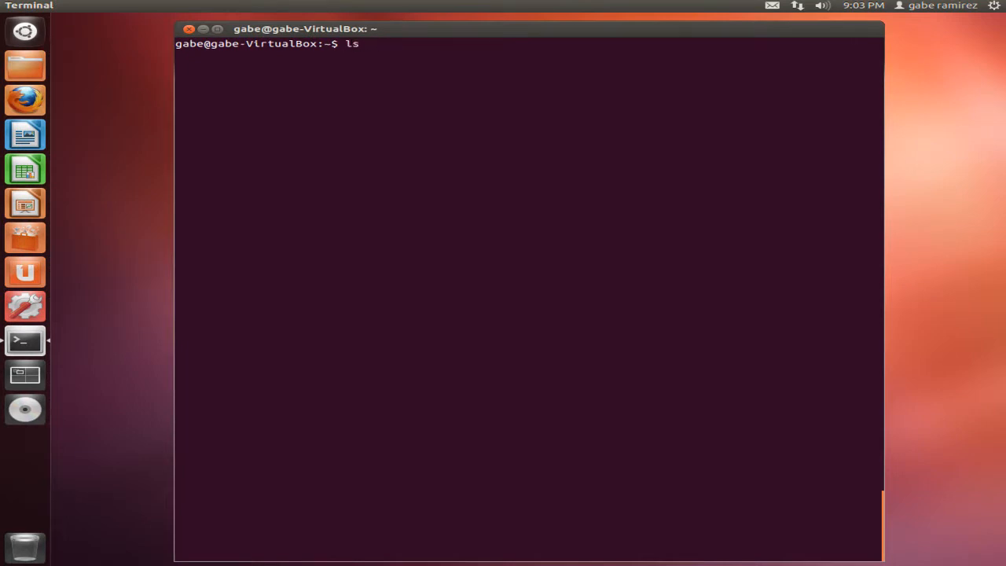
{"action": "key", "text": "Return"}
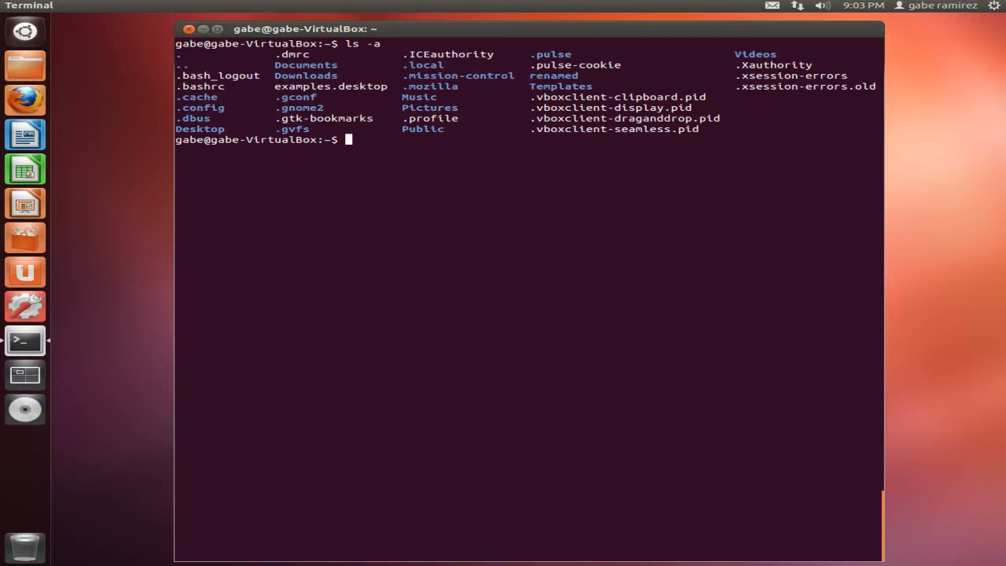
{"action": "type", "text": "clear"}
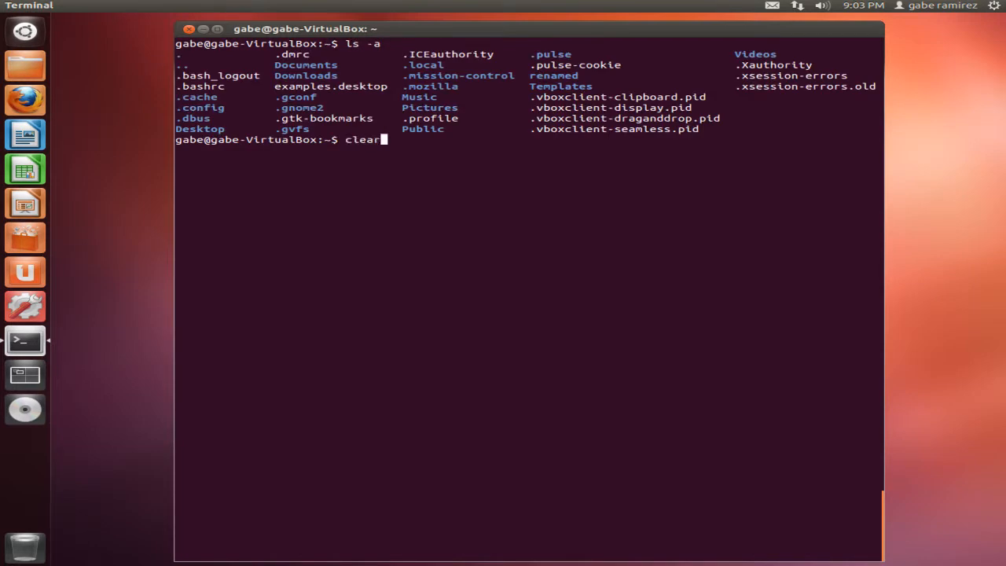
{"action": "key", "text": "Return"}
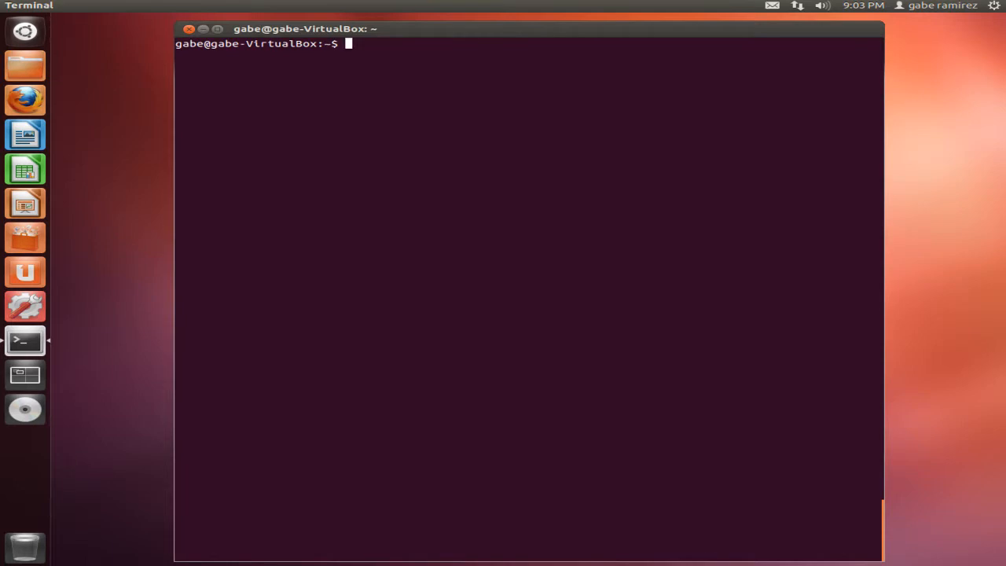
Read the 'man mv' manual page to the end and quit back to the prompt
{"action": "type", "text": "man"}
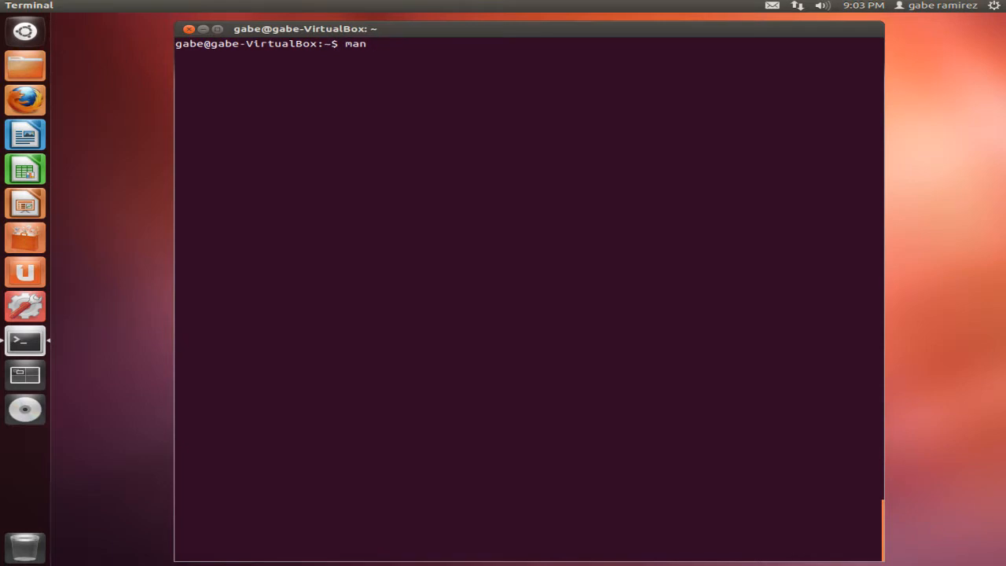
{"action": "type", "text": "mv"}
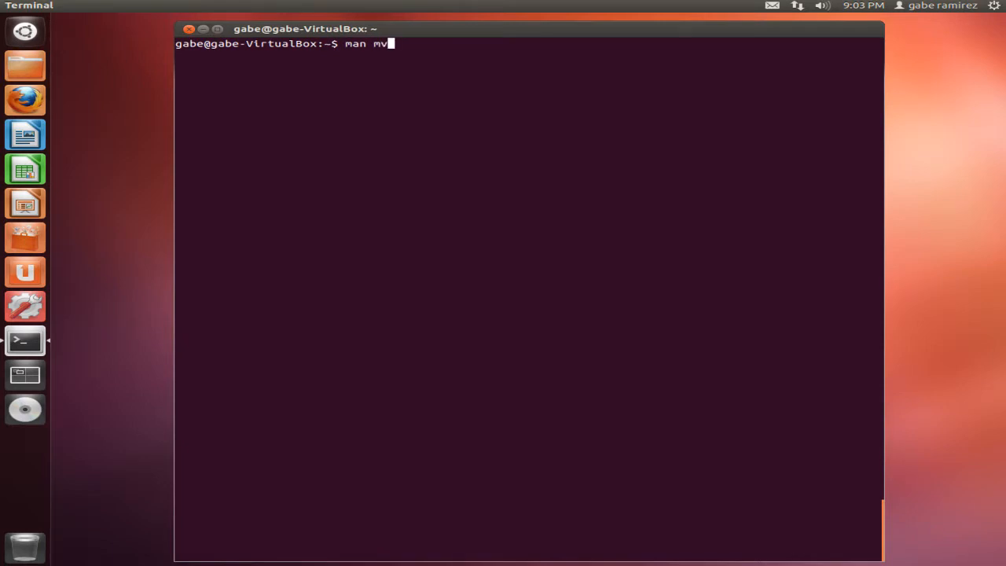
{"action": "key", "text": "Return"}
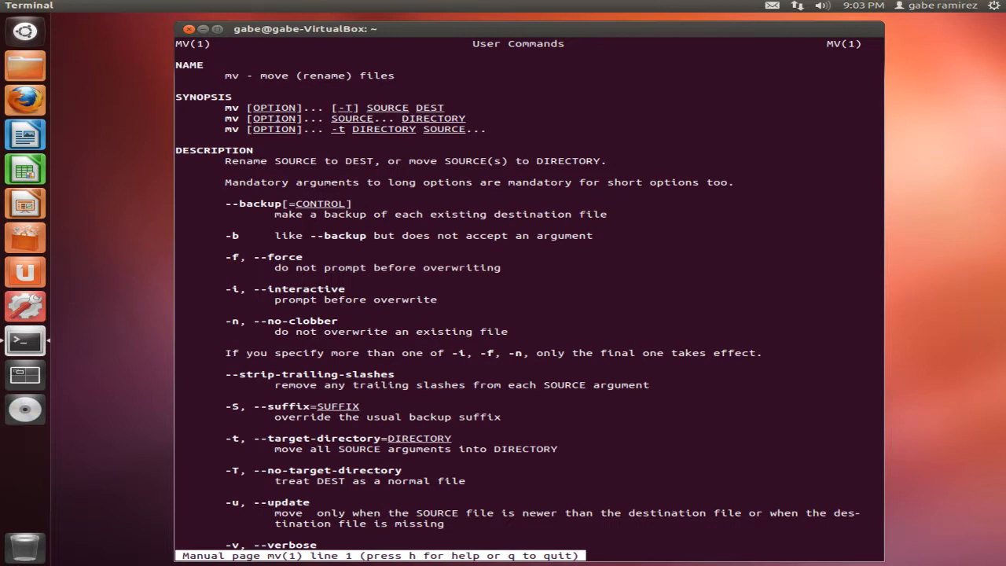
{"action": "scroll", "scroll_direction": "down", "scroll_amount": 3}
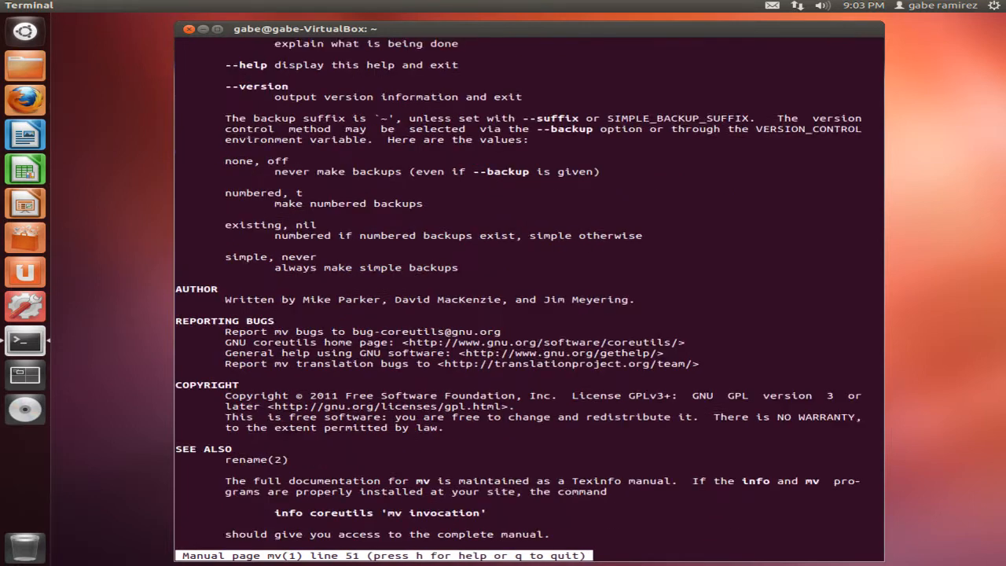
{"action": "scroll", "scroll_direction": "down", "scroll_amount": 3}
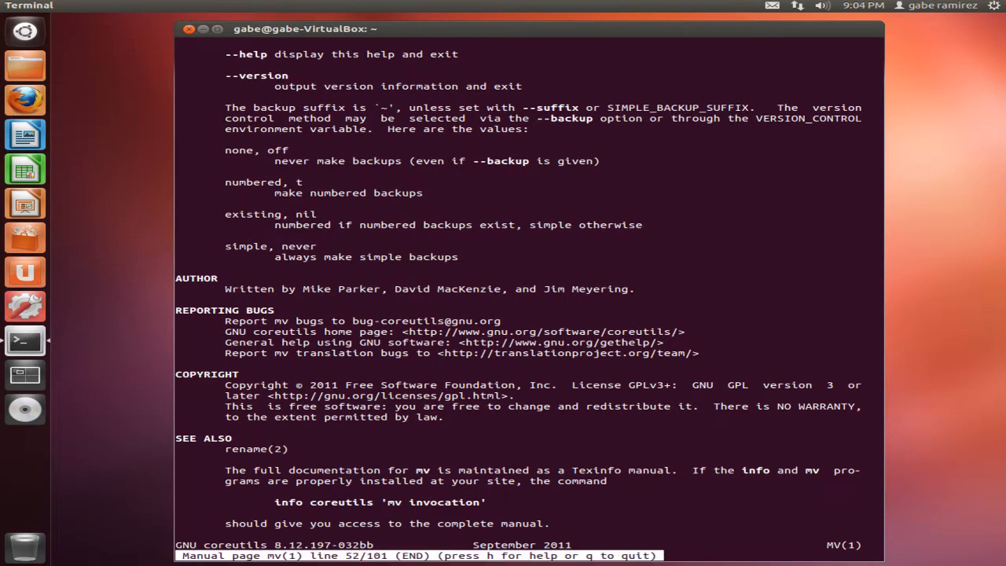
{"action": "key", "text": "q"}
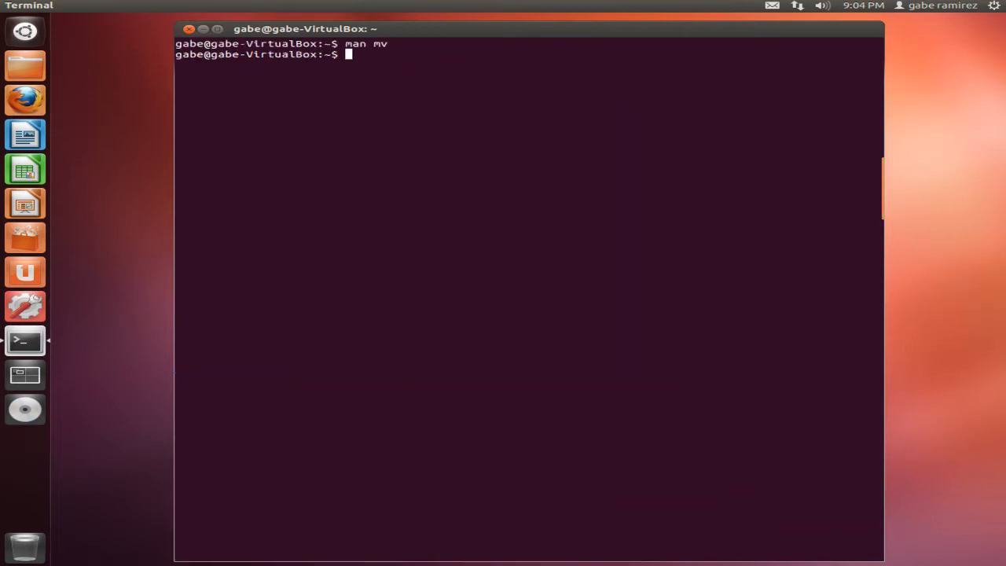
{"action": "key", "text": "Return"}
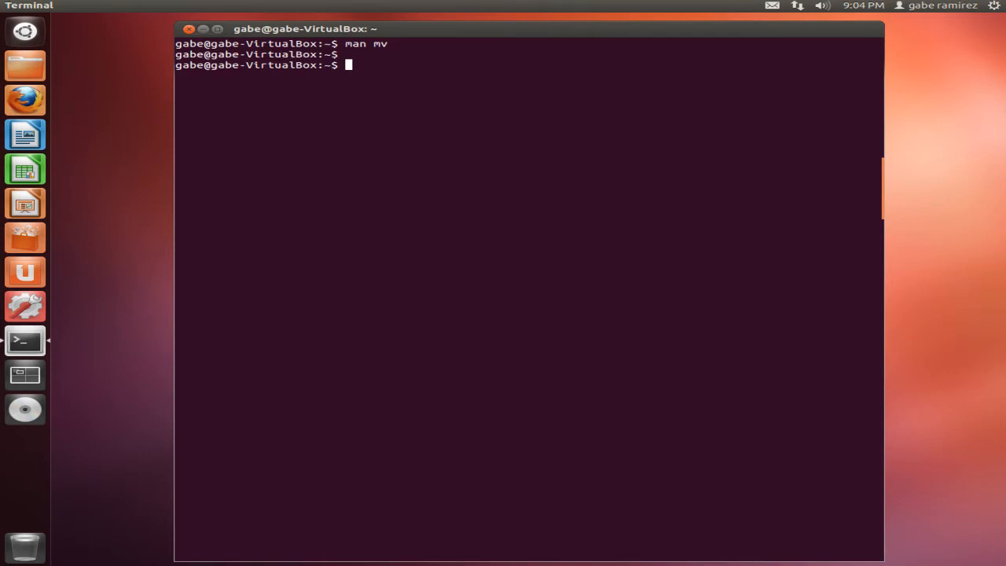
{"action": "mouse_move", "coordinate": [418, 180]}
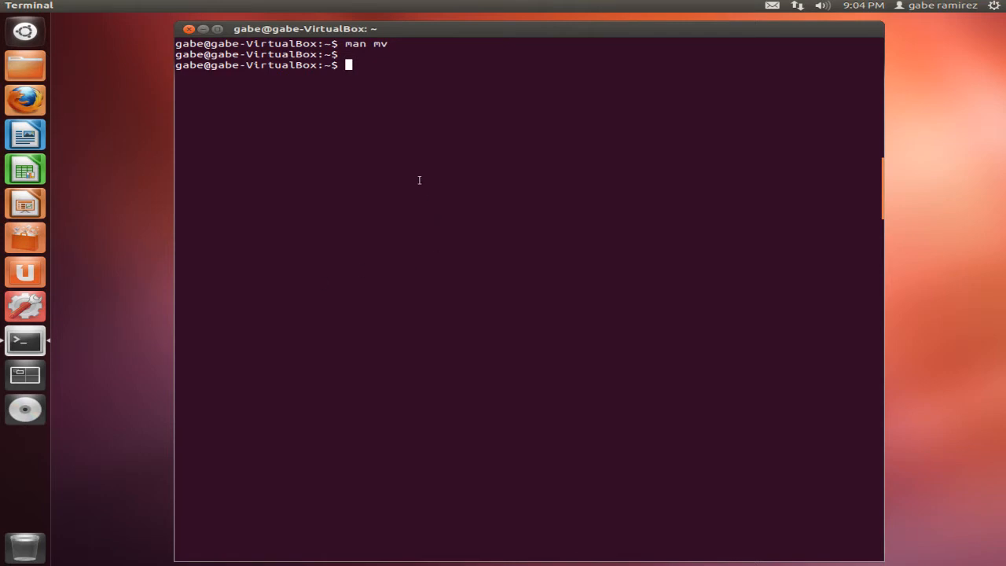